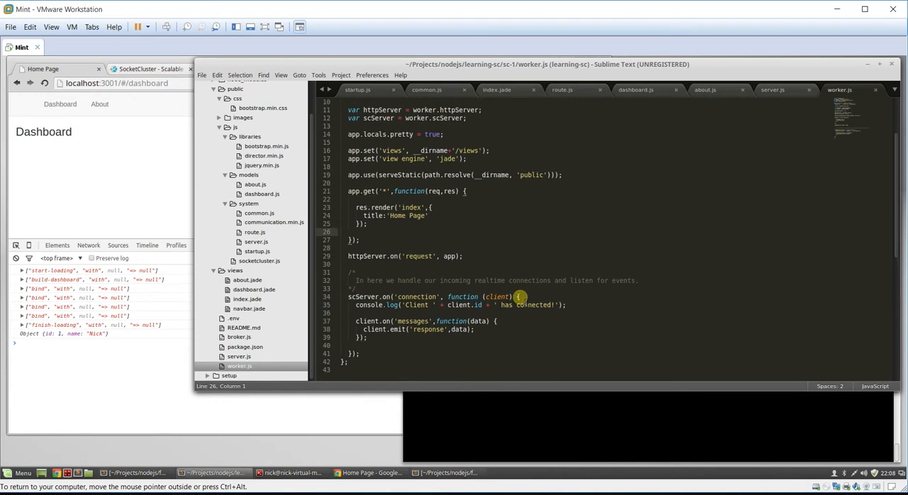
mouse_move(479, 245)
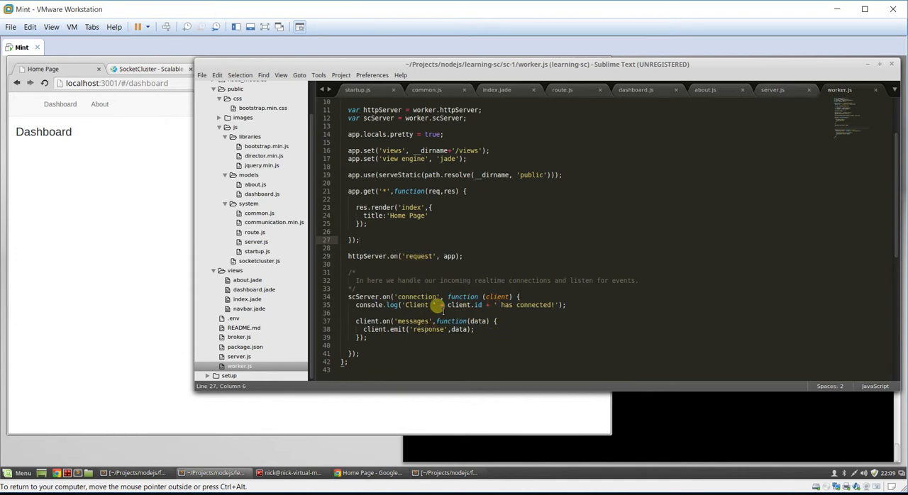
mouse_move(475, 250)
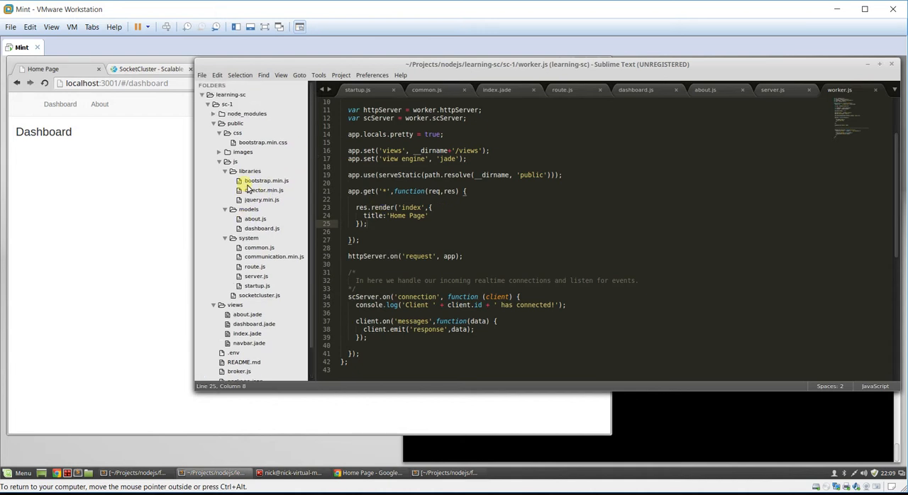
Step: Create a controllers folder and save a new file in it as ModelController.js
right_click(224, 105)
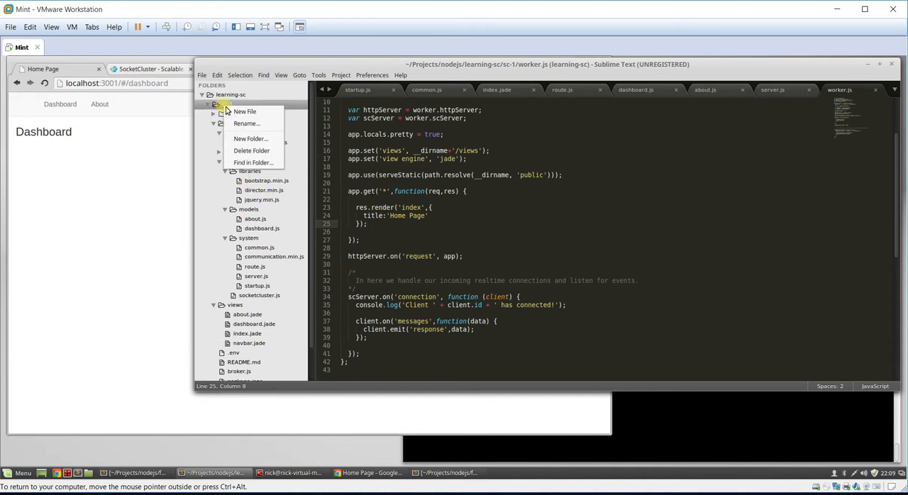
mouse_move(247, 123)
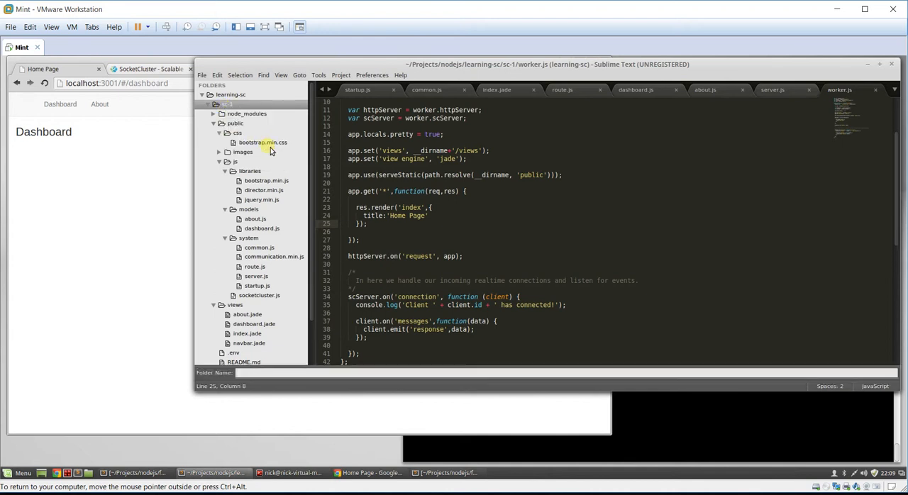
text(conc)
text(ModelContr)
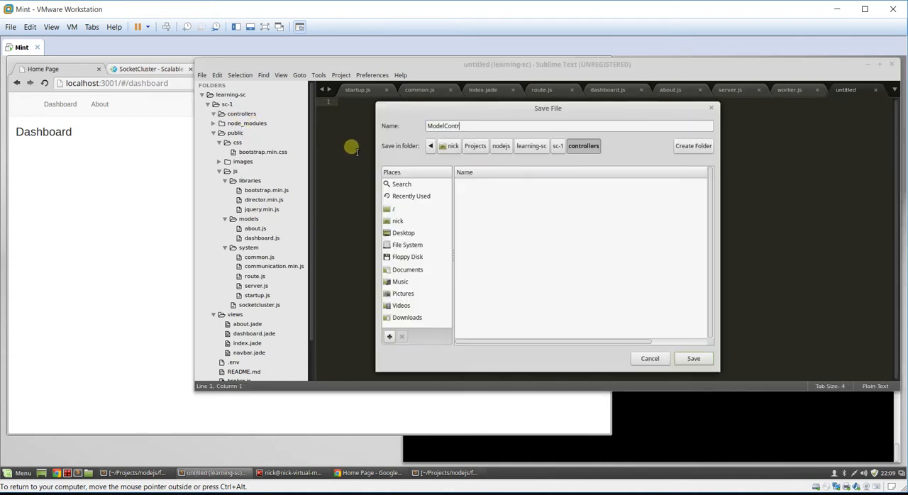
click(693, 358)
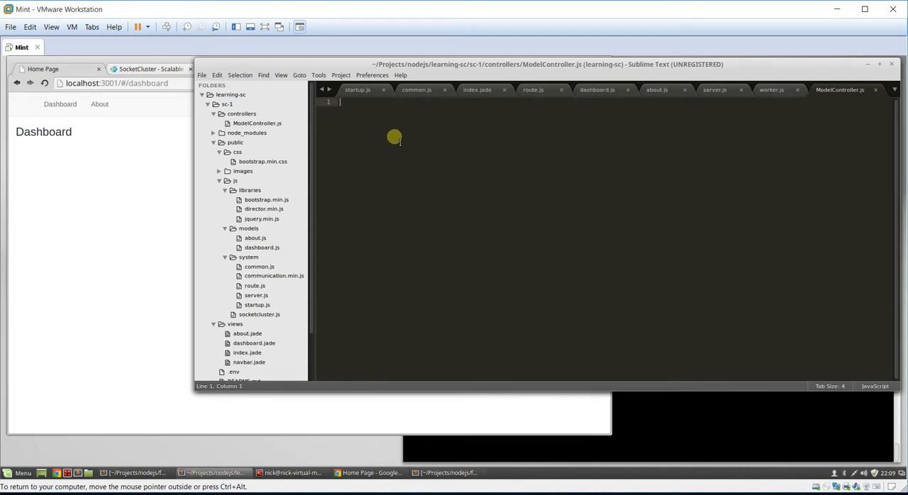
Step: Define var ModelController = {}; and module.exports = ModelController; in the new file
text(var ModelController =)
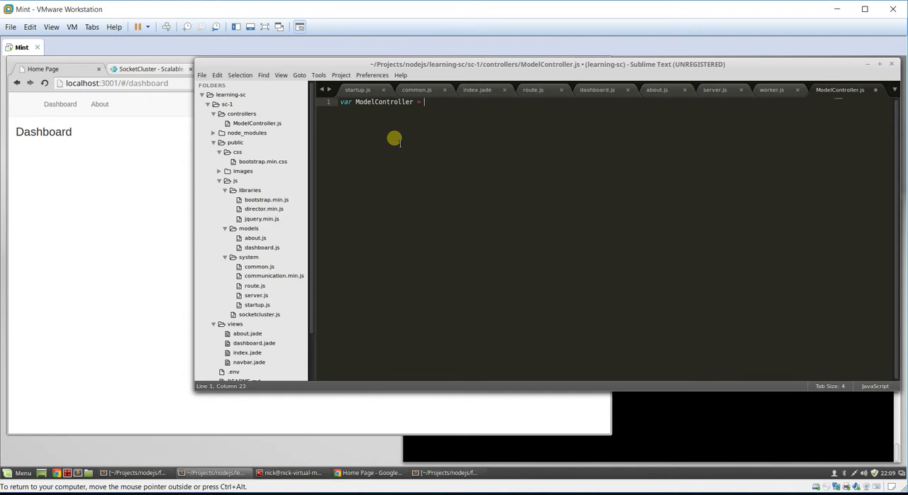
text(module.exports)
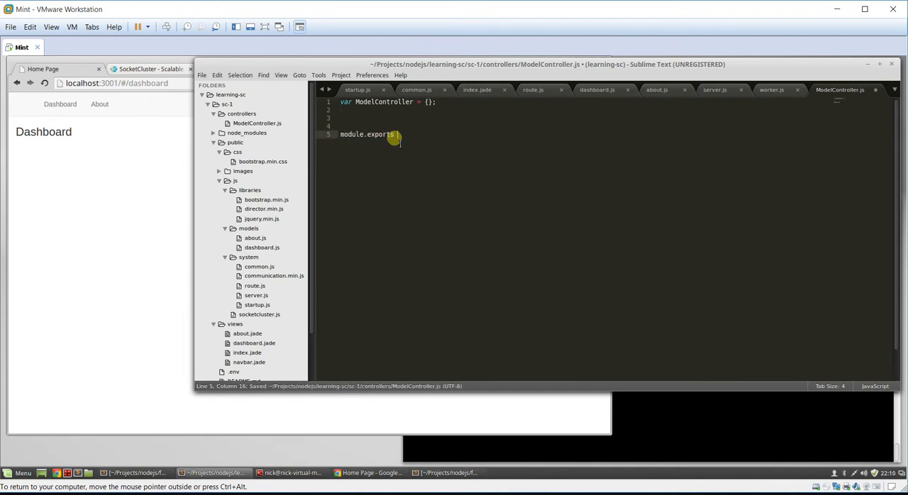
text(ModelController;)
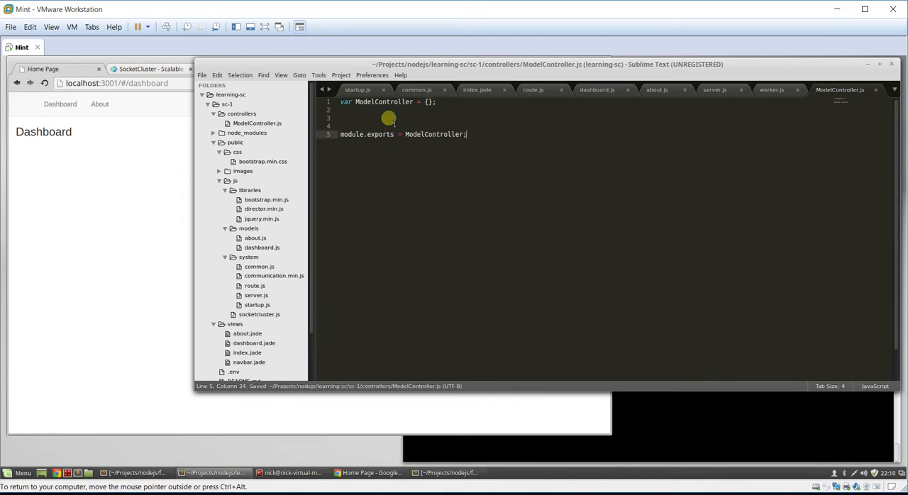
Step: Create a models folder, save a new Users.js inside it and begin var Users
right_click(227, 104)
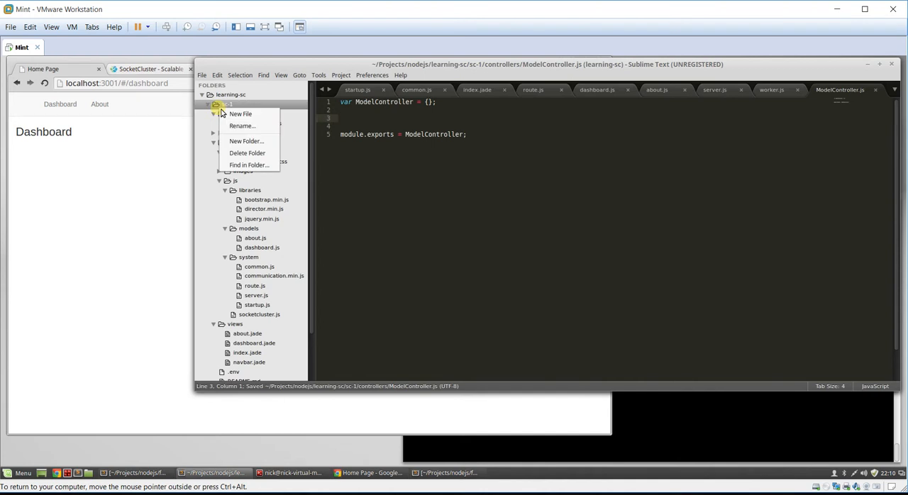
click(247, 141)
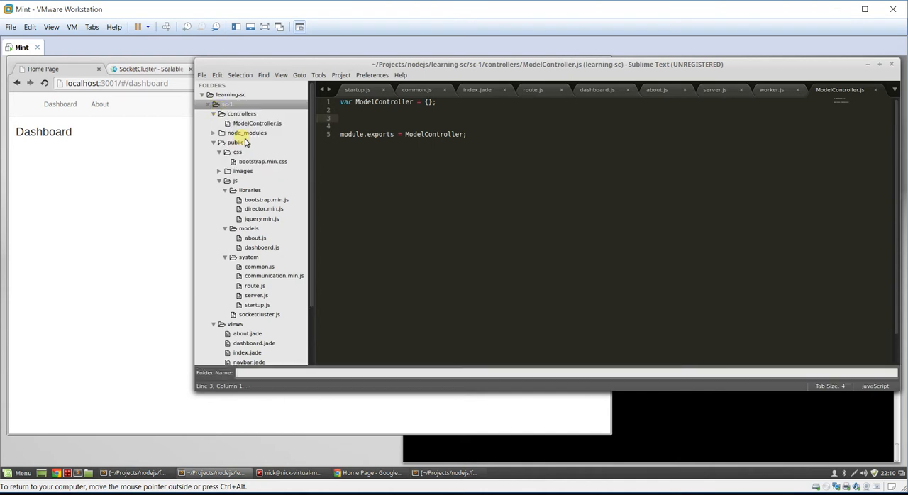
text(models)
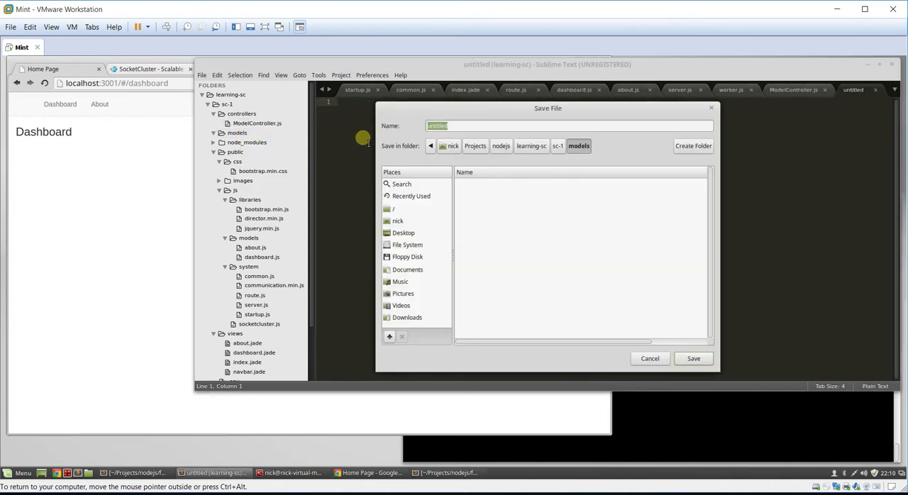
text(Users)
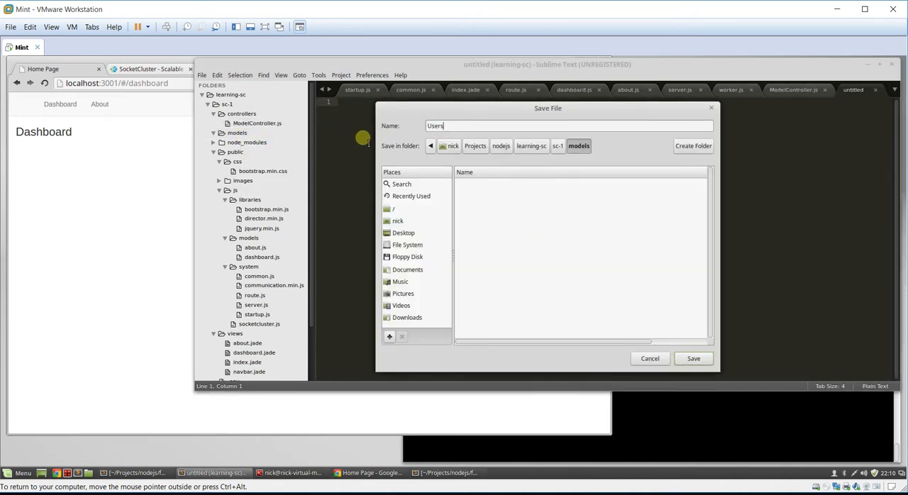
click(693, 358)
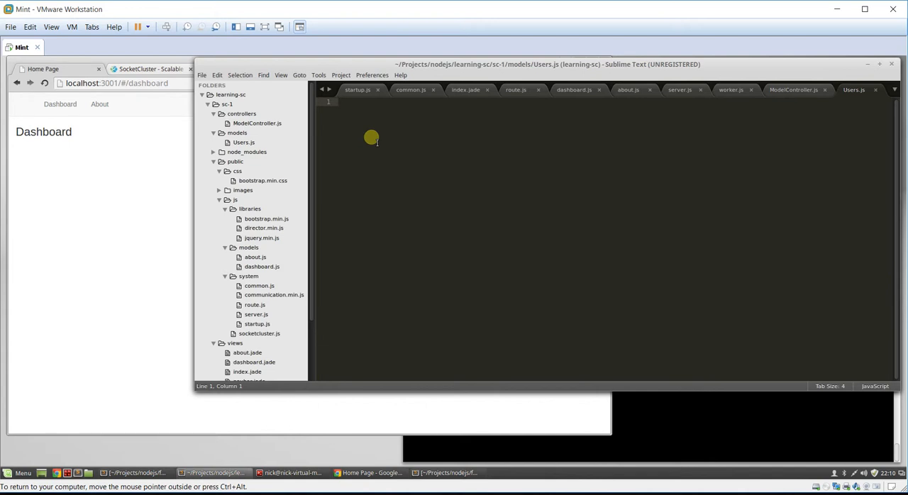
text(var Users)
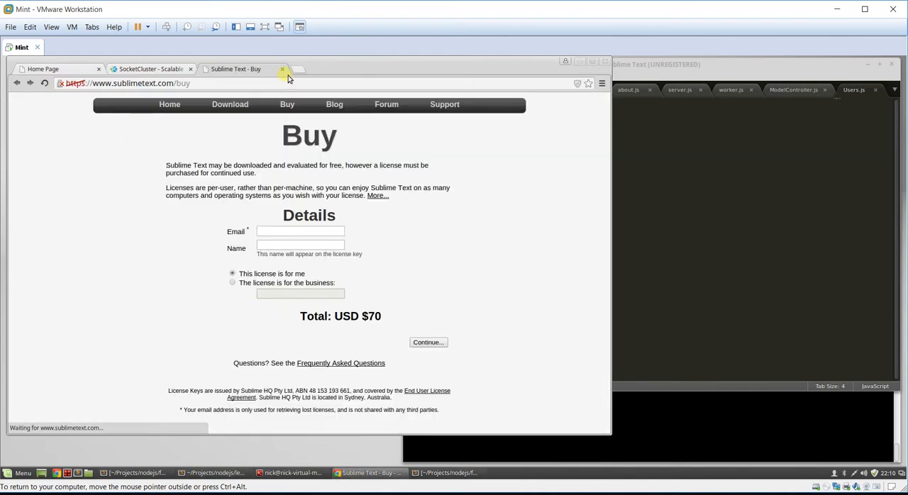
Step: Declare var Users = {}; with a module.exports = Users line, then return to ModelController.js
click(283, 68)
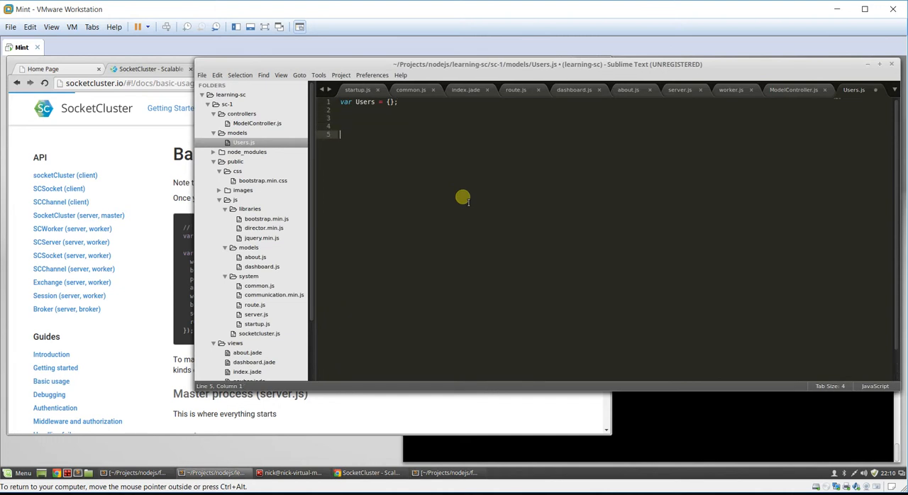
text(module.exports)
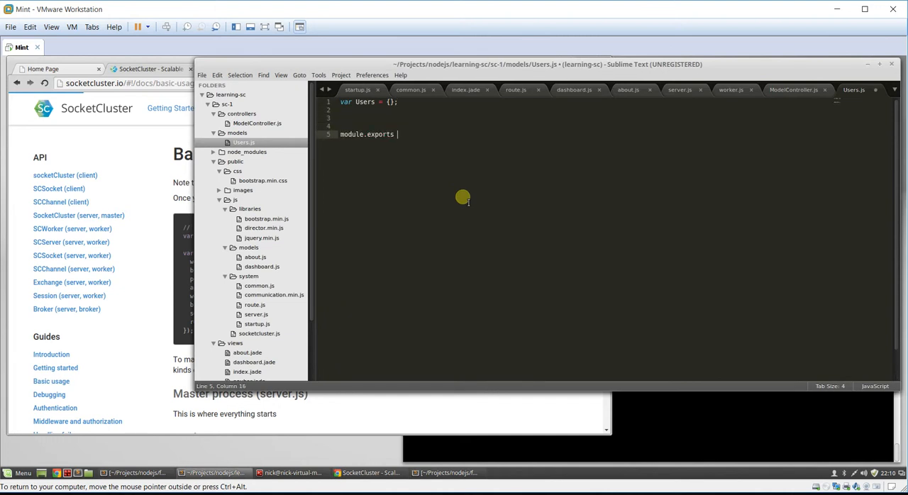
text(U)
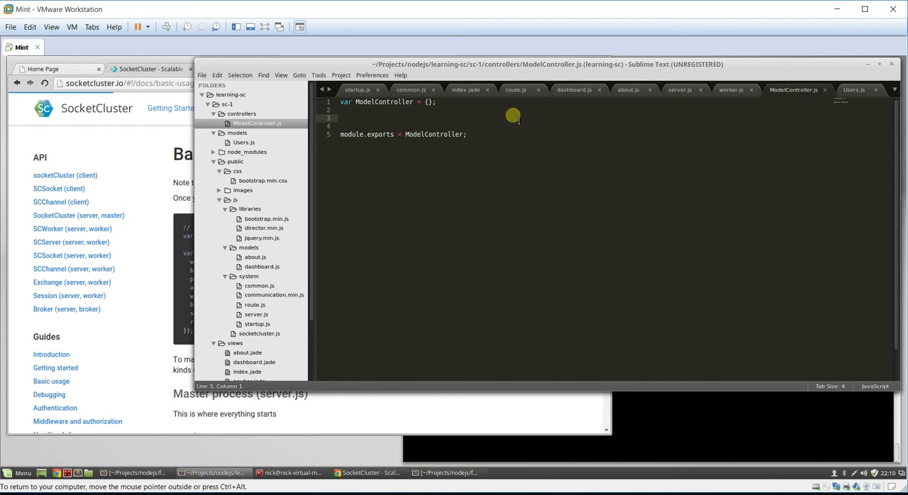
Step: Add ModelController.Users = require('../models/Users.js'); and save the controller
text(ModelController)
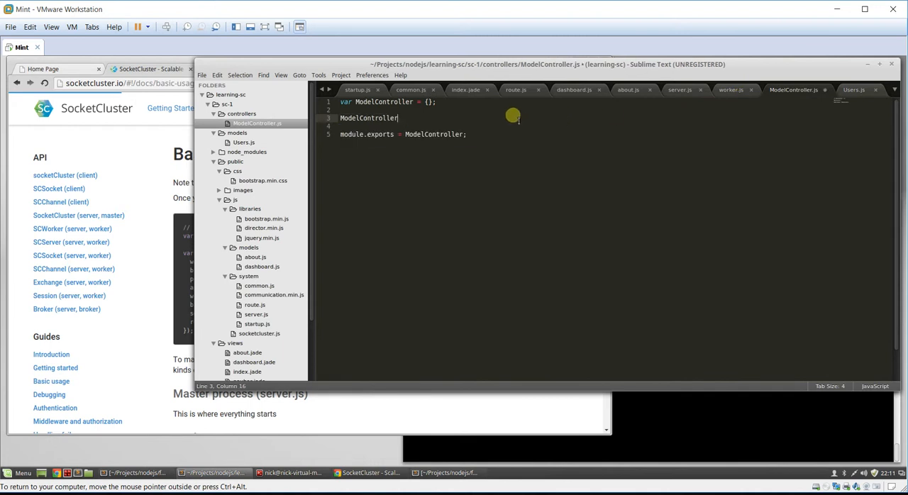
text(.Users = require)
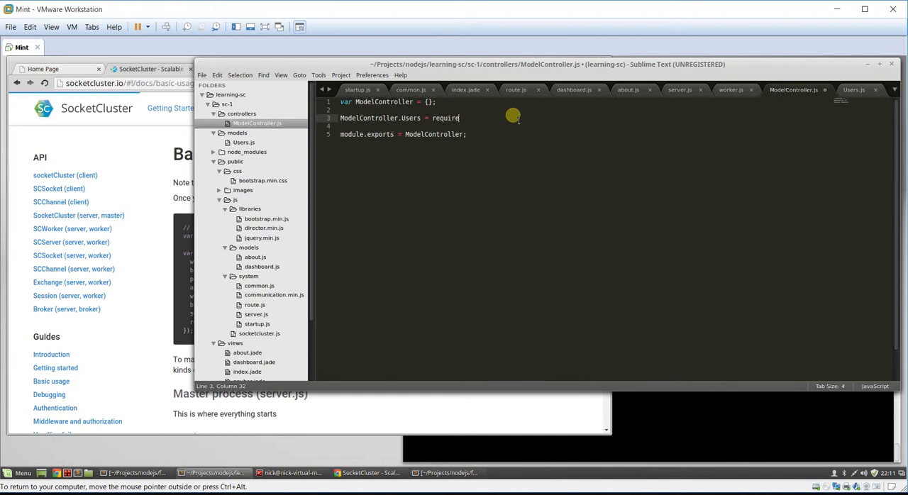
text((''))
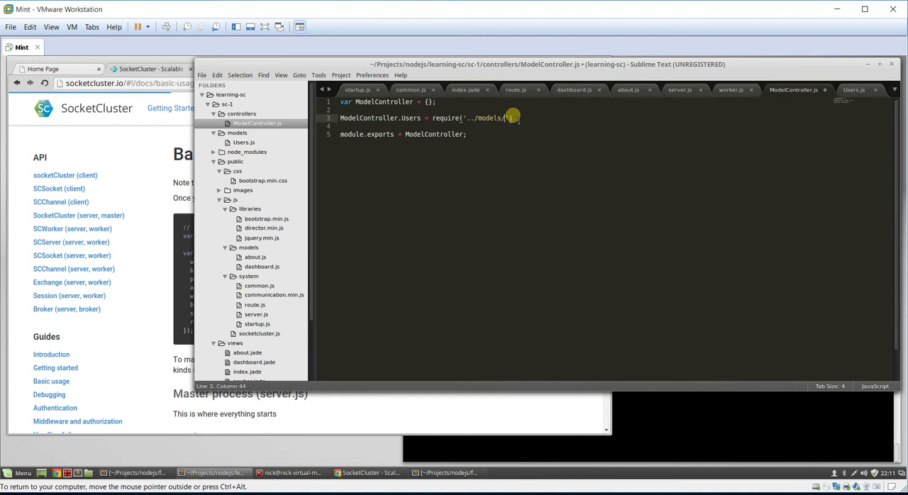
text(Users.js)
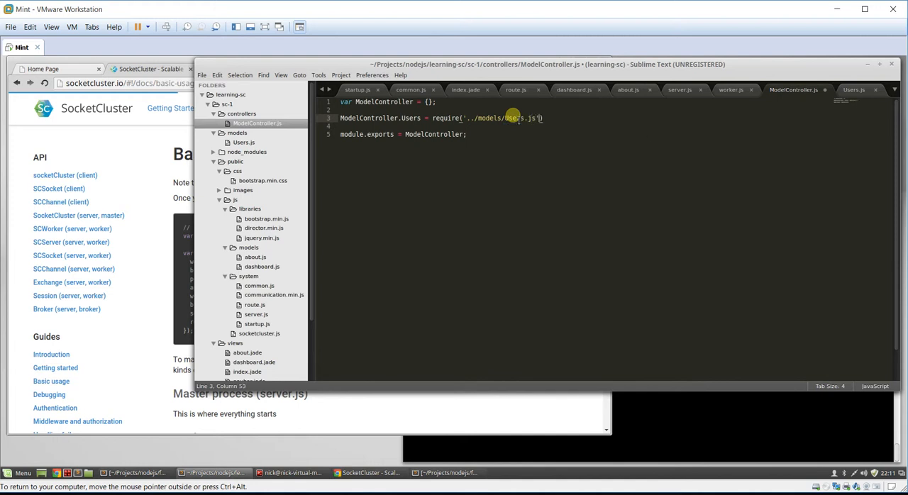
key(ctrl+s)
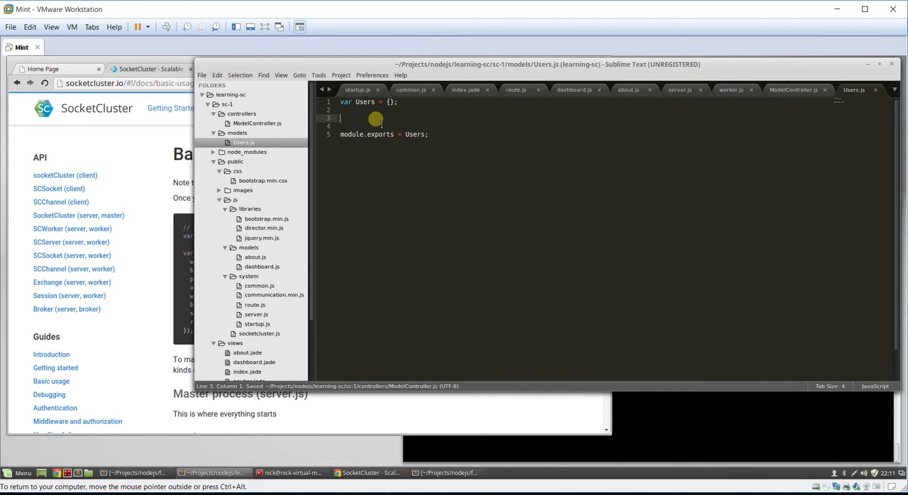
Step: Define Users.index(client, data) with var results = {success:0, message:'Failed to get users'};
text(U)
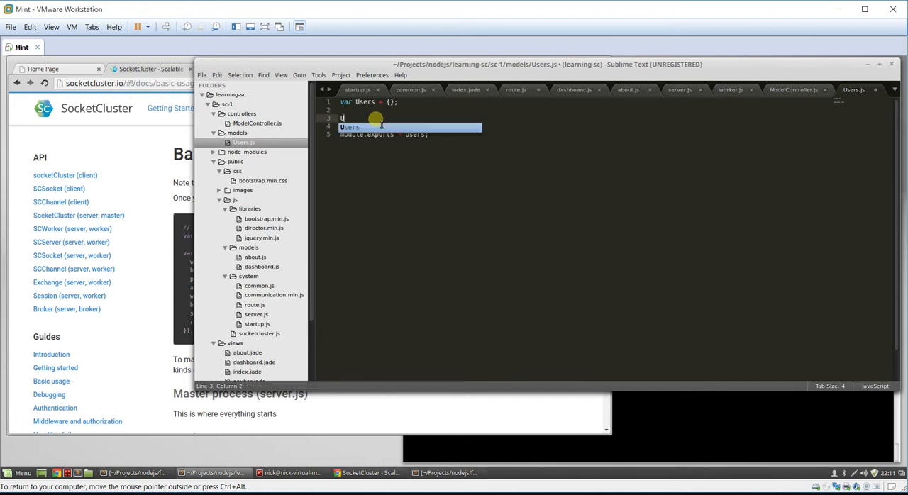
text(Users.index = function()
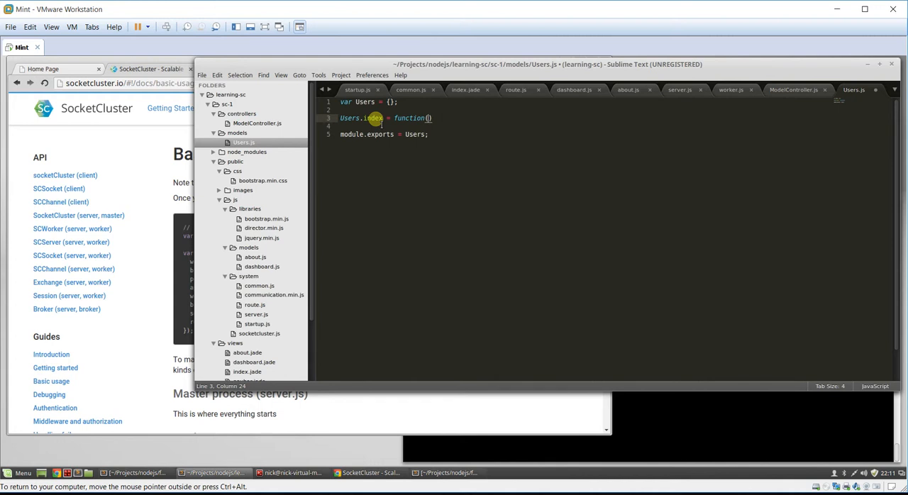
text(client,pod)
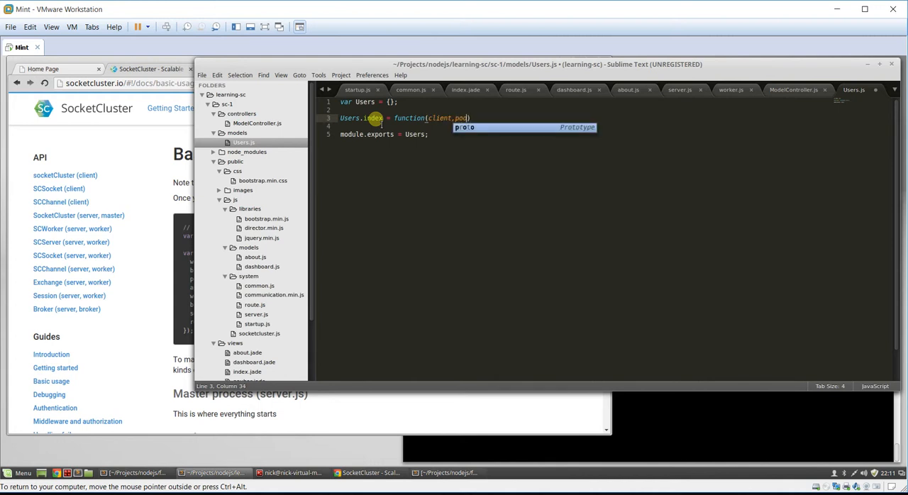
key(Backspace)
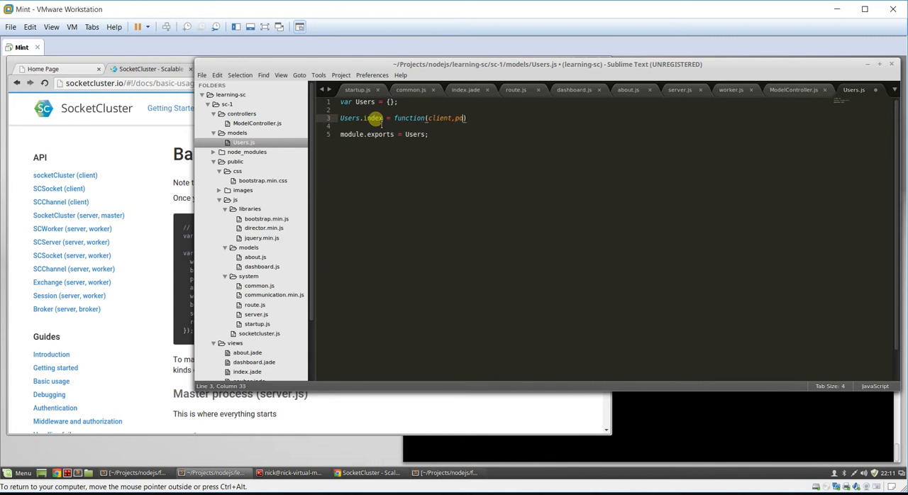
text(ata)
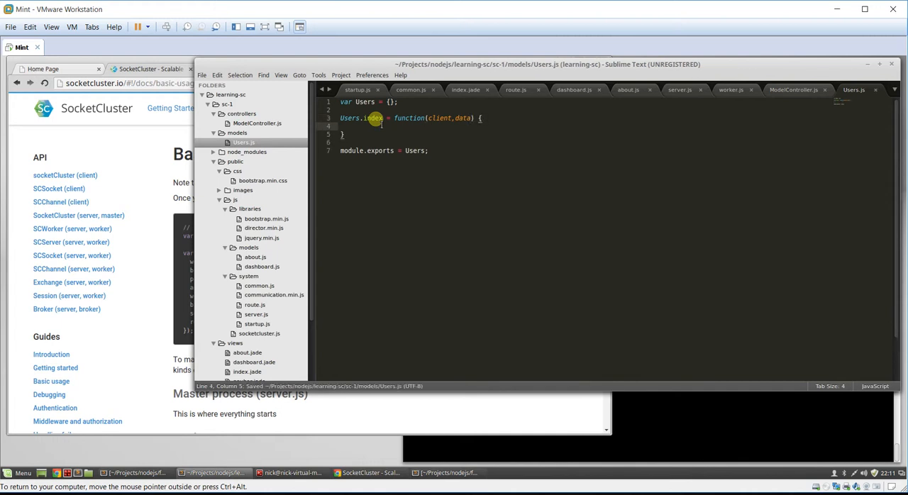
text(var results = {)
text(success:0,)
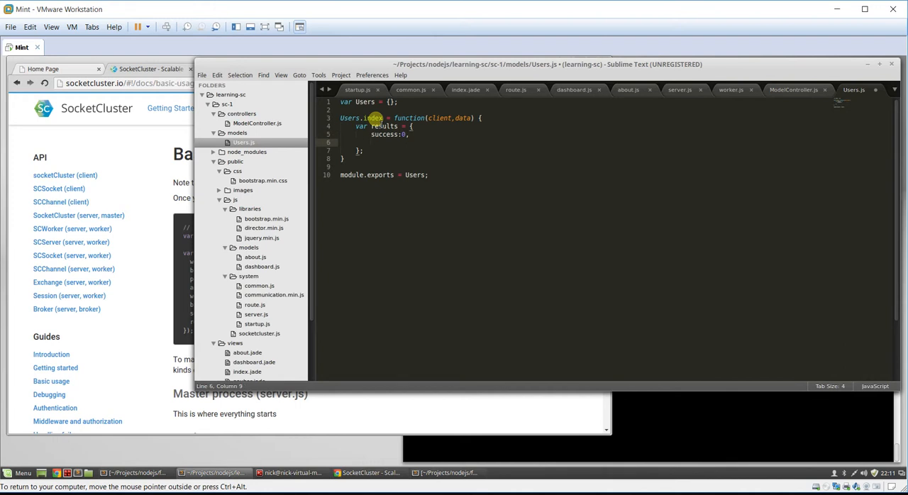
text(m)
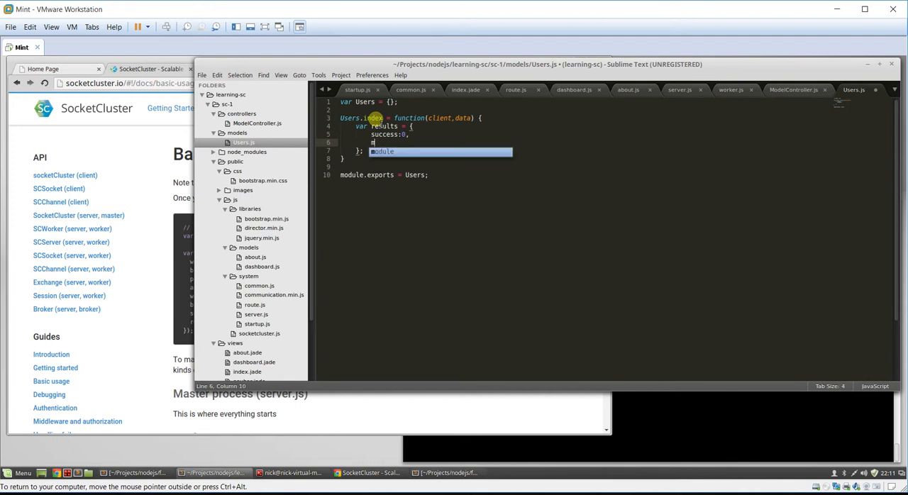
text(message:)
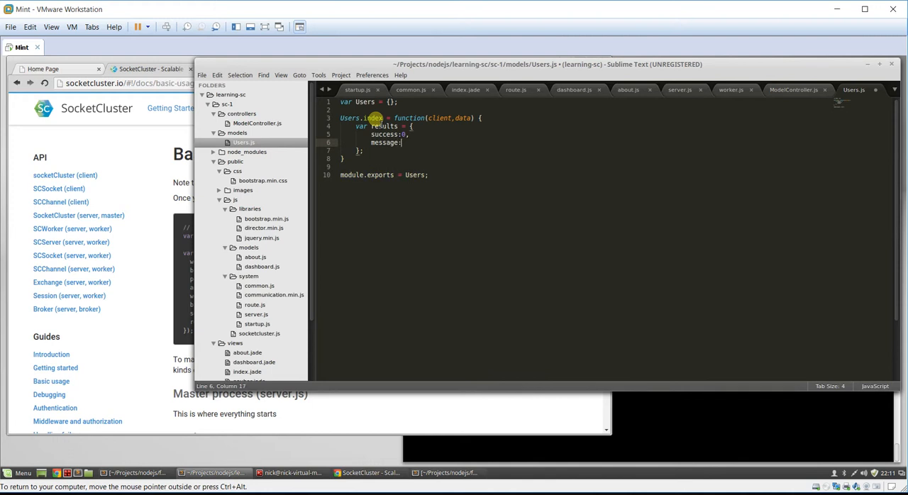
text('Fail')
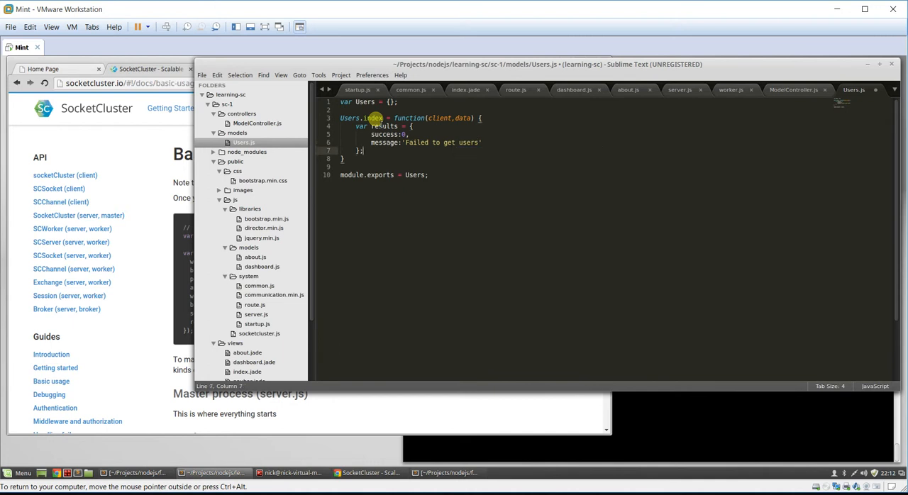
key(enter)
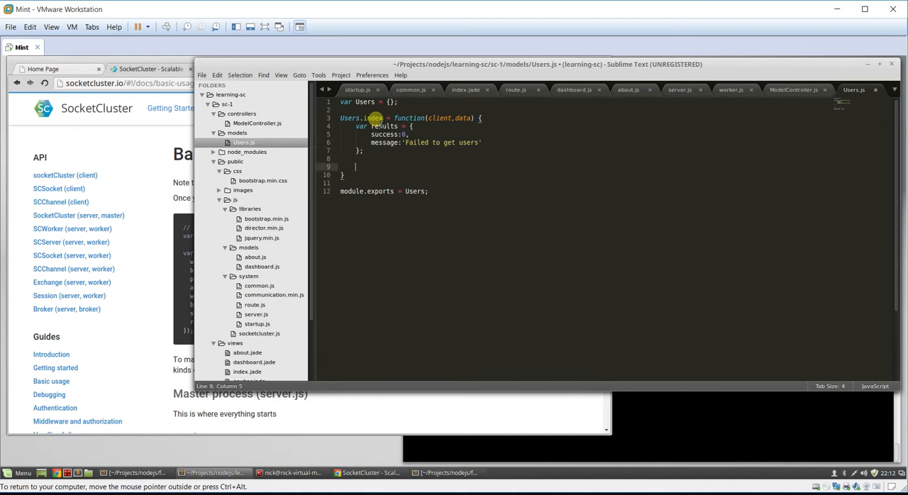
key(BackSpace)
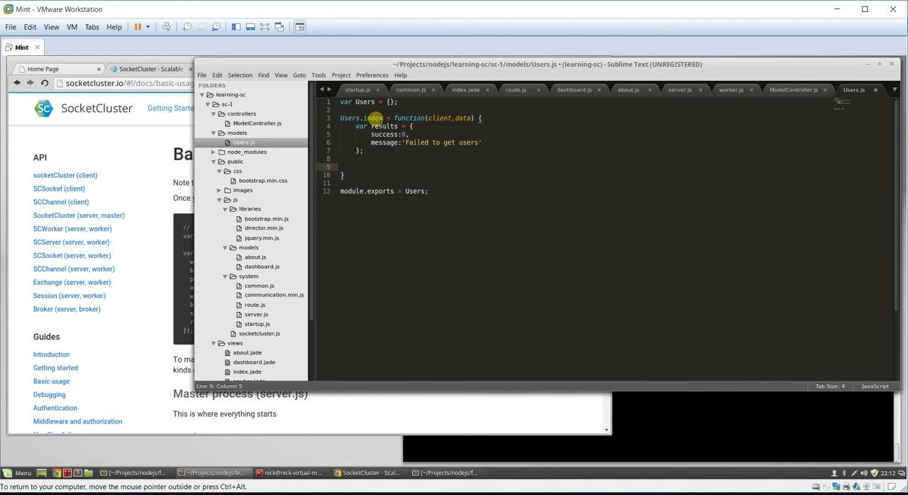
Step: Add function finish(){ client.emit('response', results); } and start a mysql.query({}) call
text(function fin)
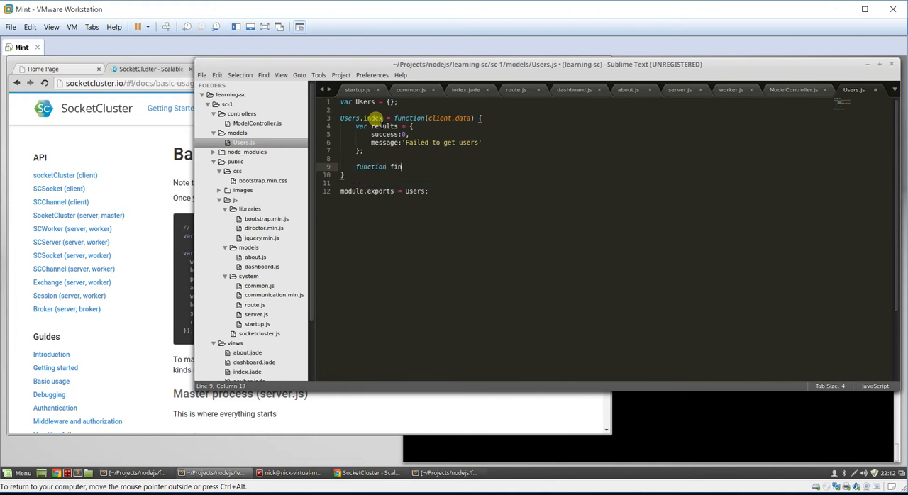
text(ish())
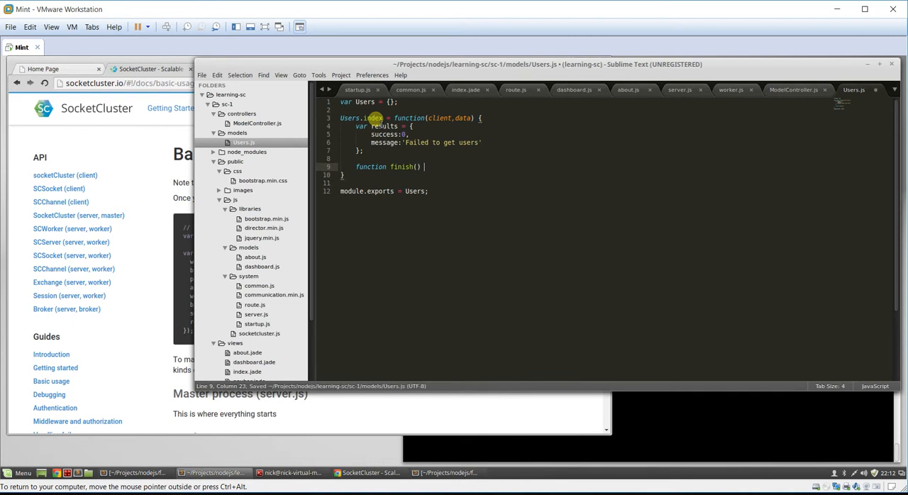
text(client.emit()
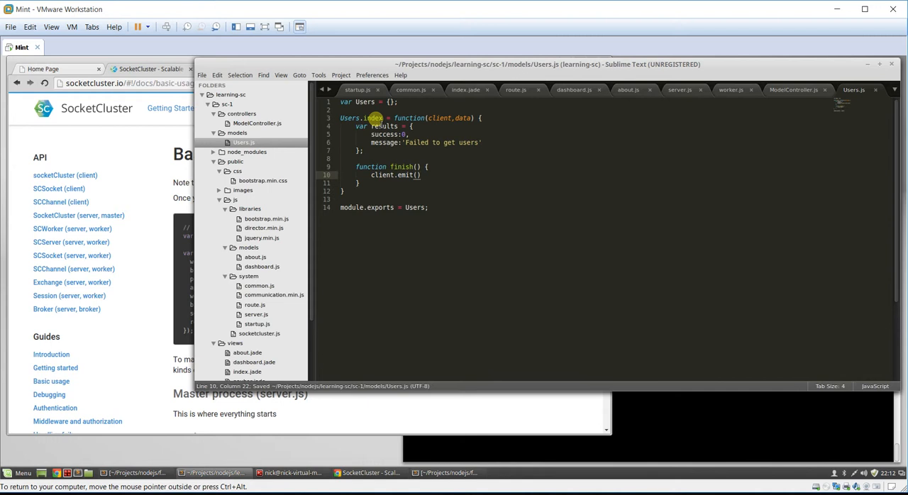
text(;)
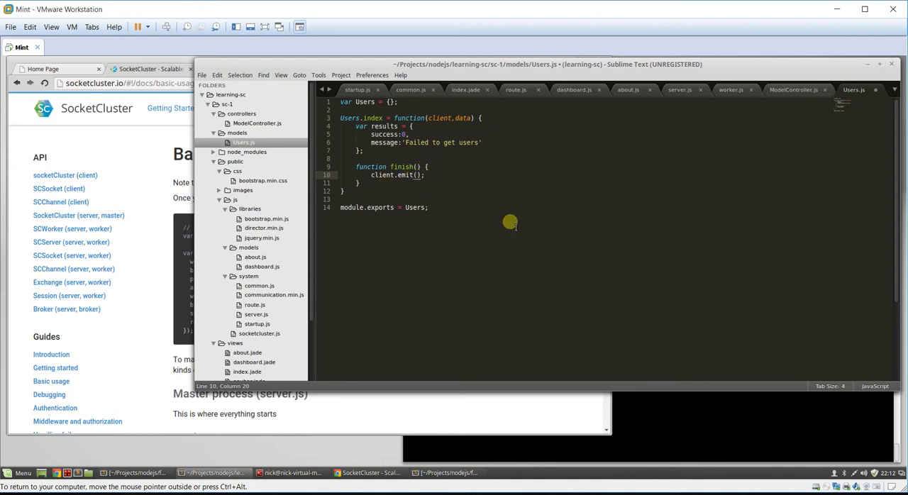
mouse_move(527, 247)
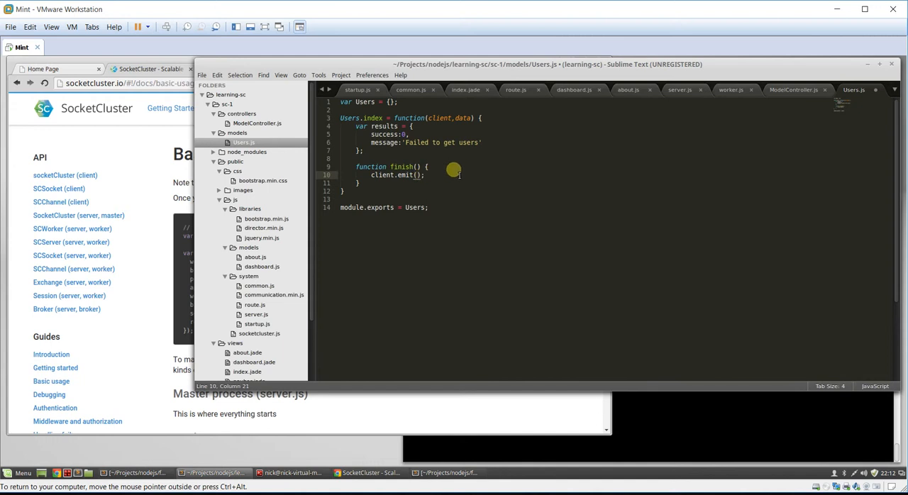
text('')
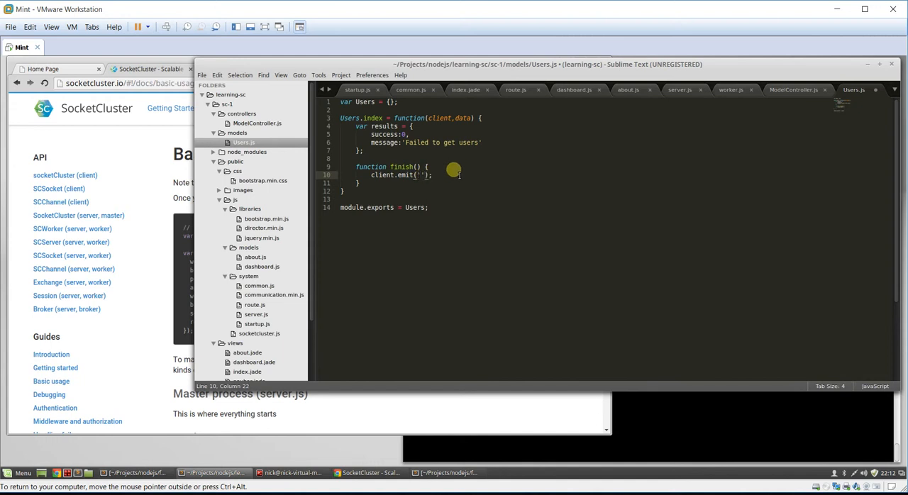
text(response)
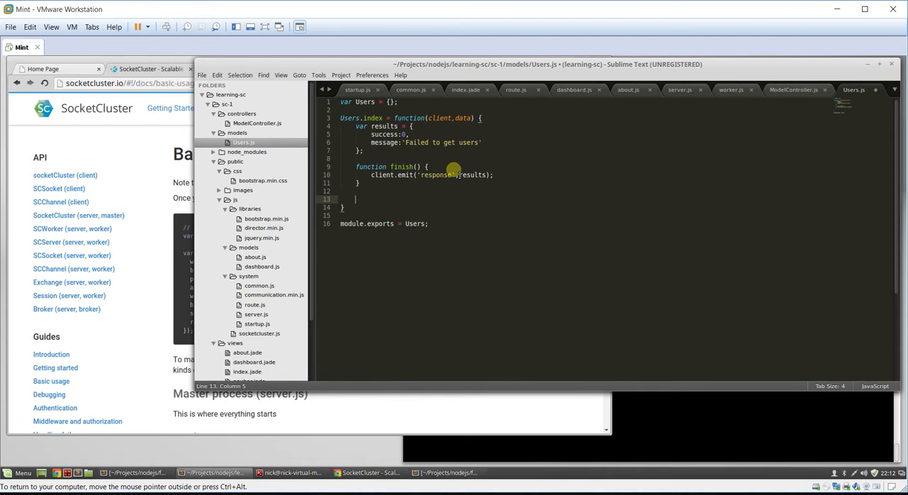
text(mysql.)
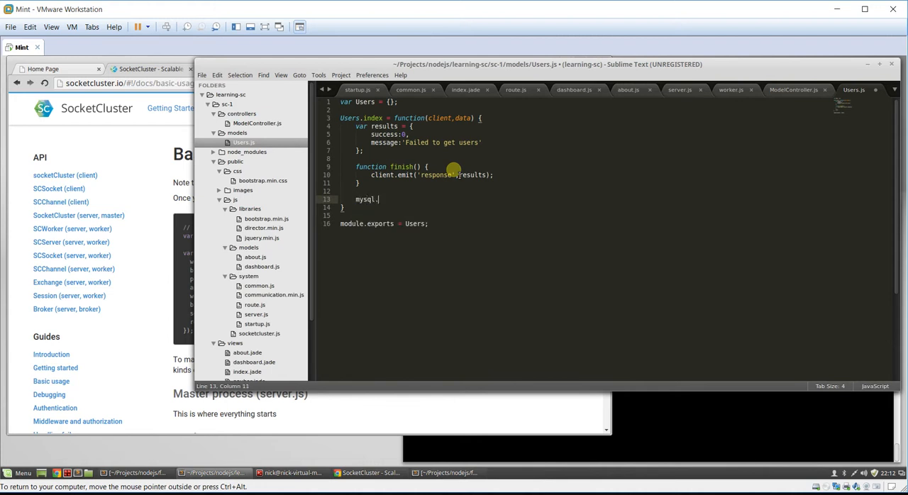
text(query())
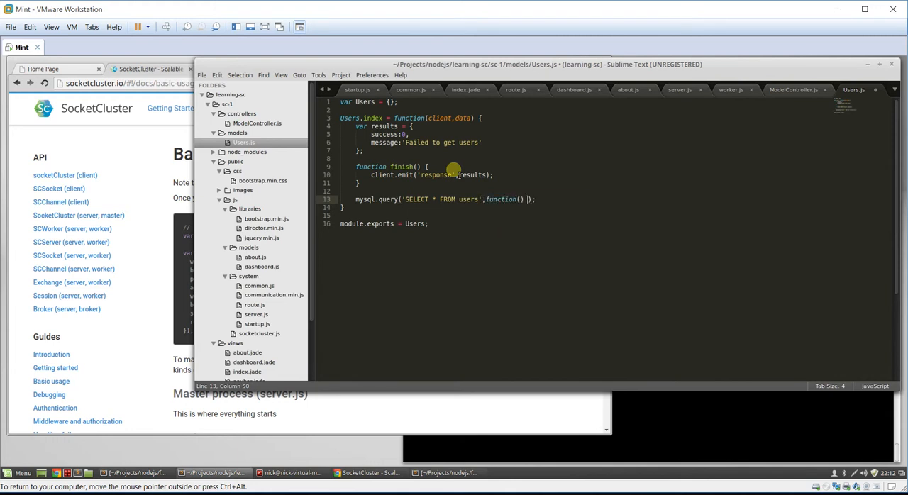
text({})
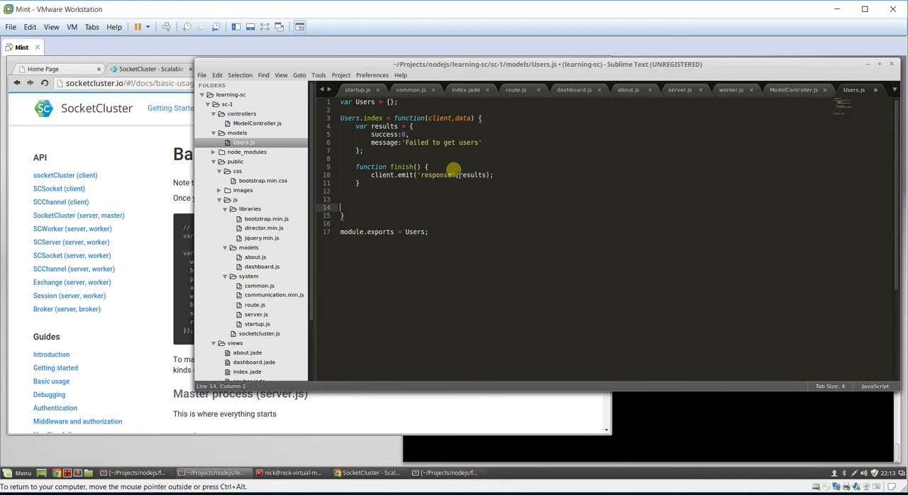
Step: Set results.users = [{id:1, name:'John'},{id:2, name:'Nick'}]; and save Users.js
text(results.)
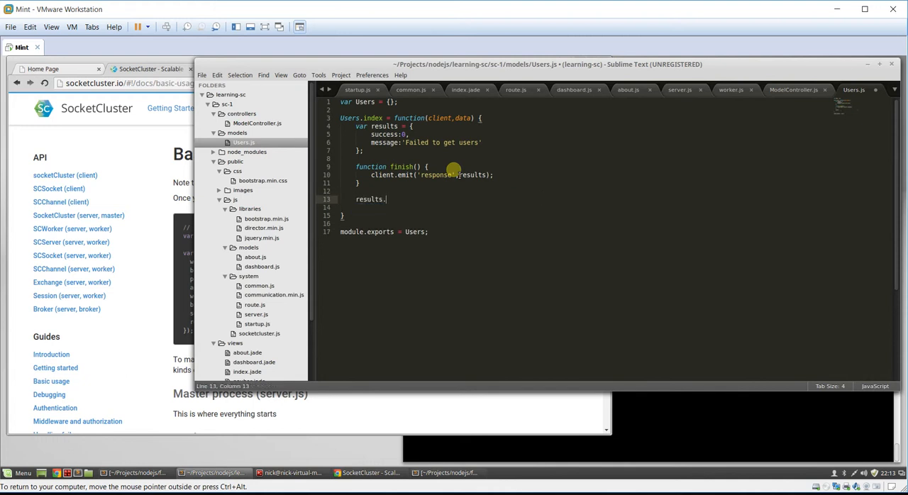
text(users = [)
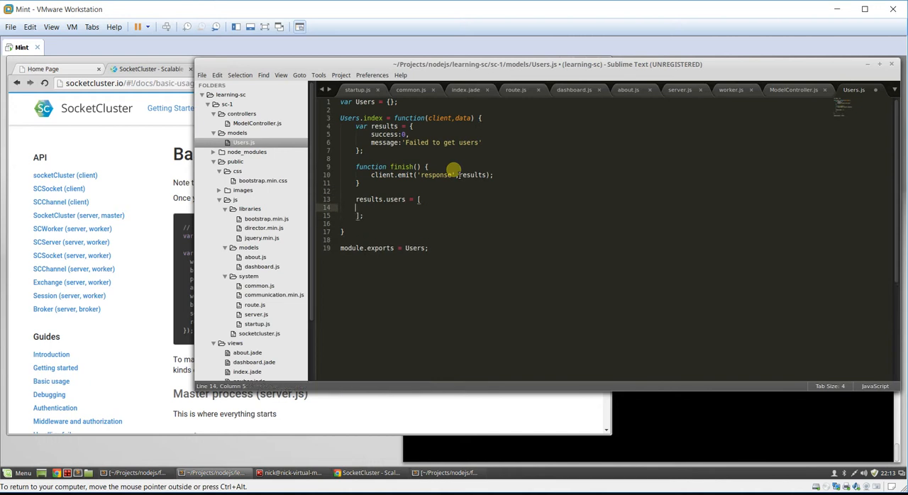
text({)
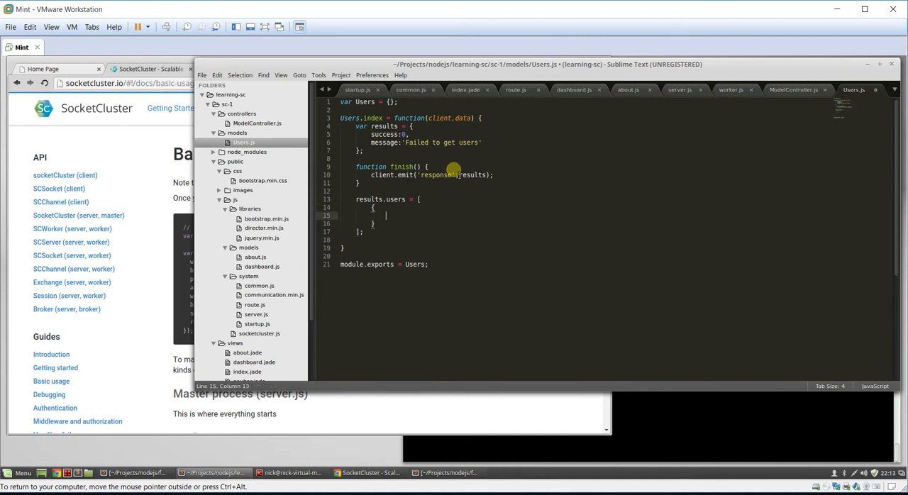
text(id:1,)
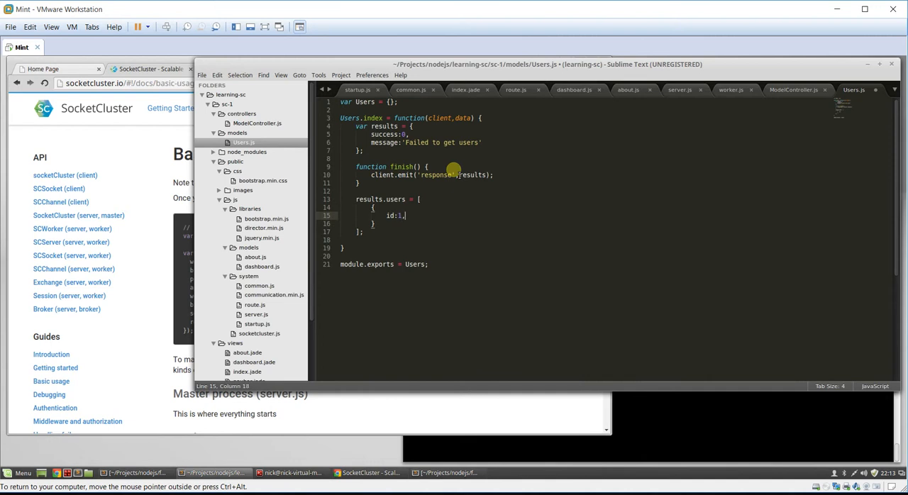
text(name:'')
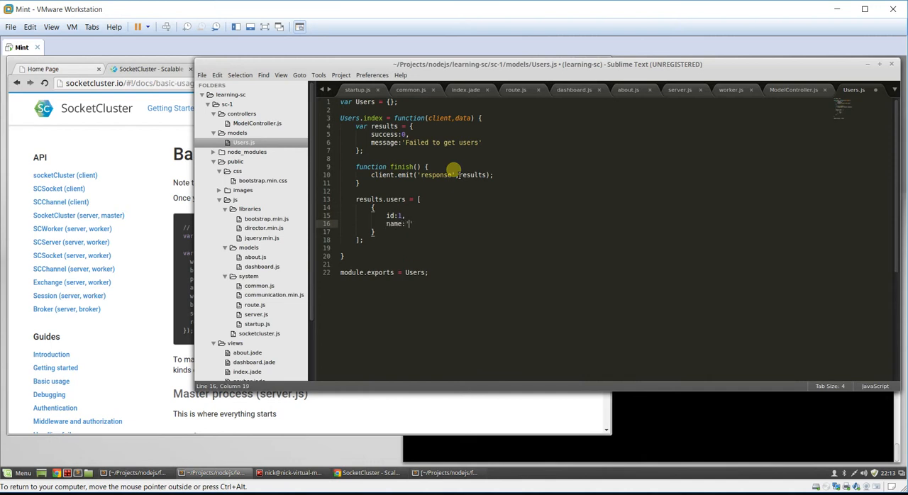
text(John)
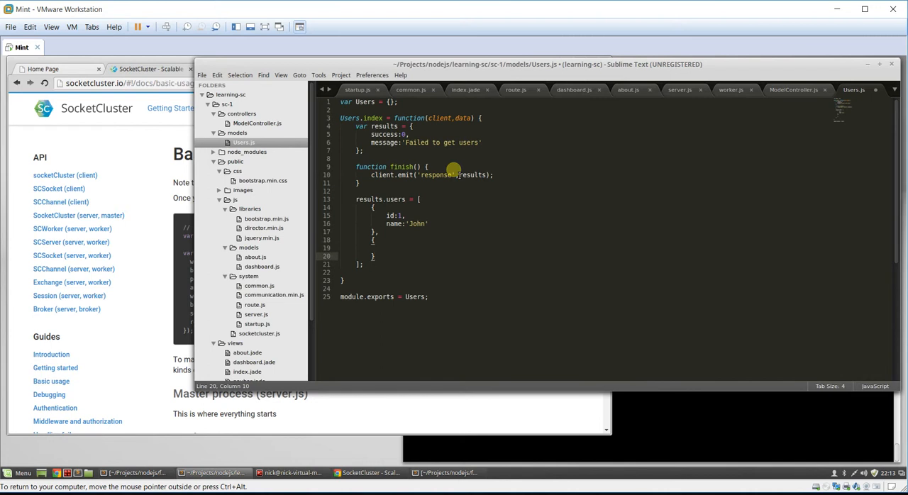
text(id:2,)
text(name:'Nick')
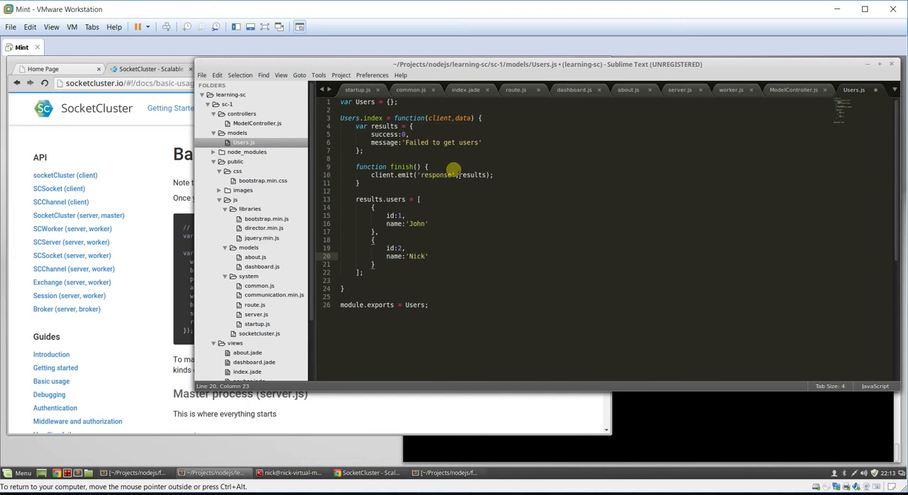
key(ctrl+s)
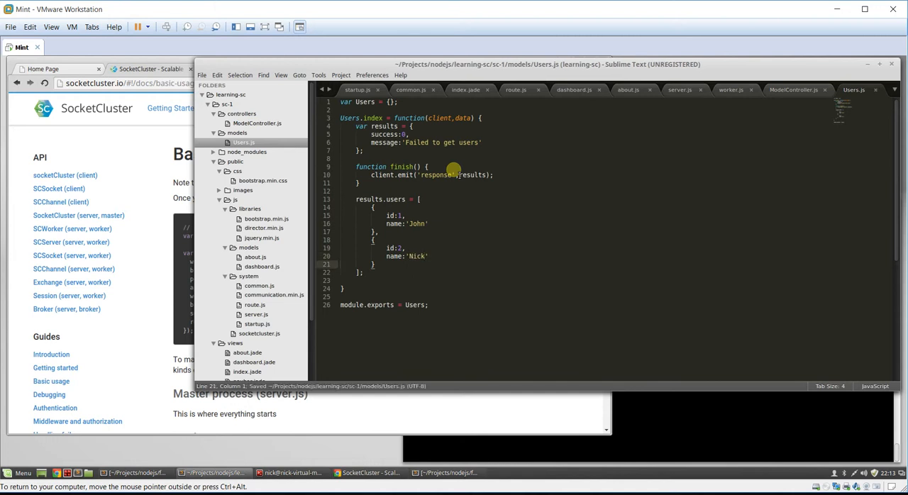
text(f)
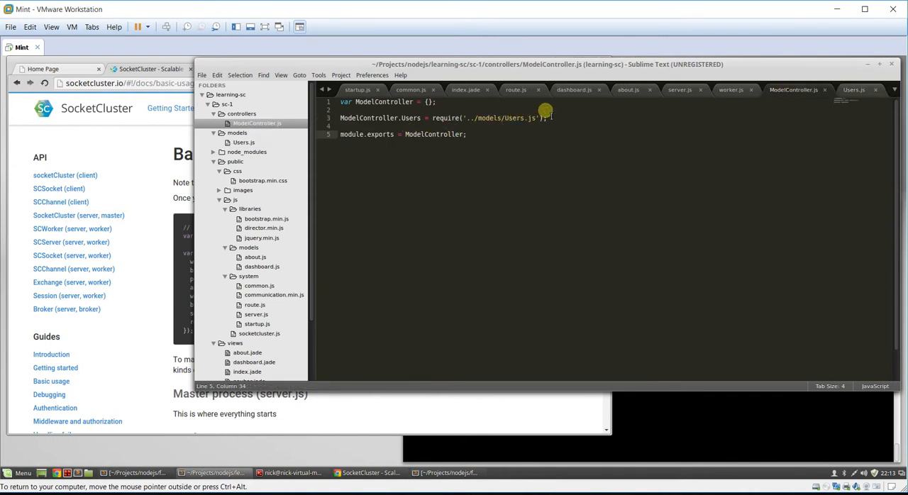
Step: Check the ModelController.Users require, then end Users.index with a finish(); call
drag(341, 118, 546, 118)
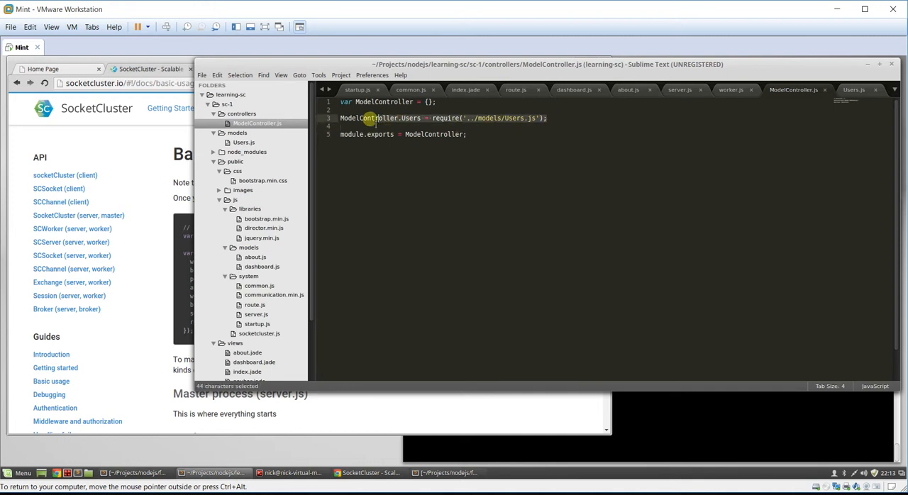
click(855, 89)
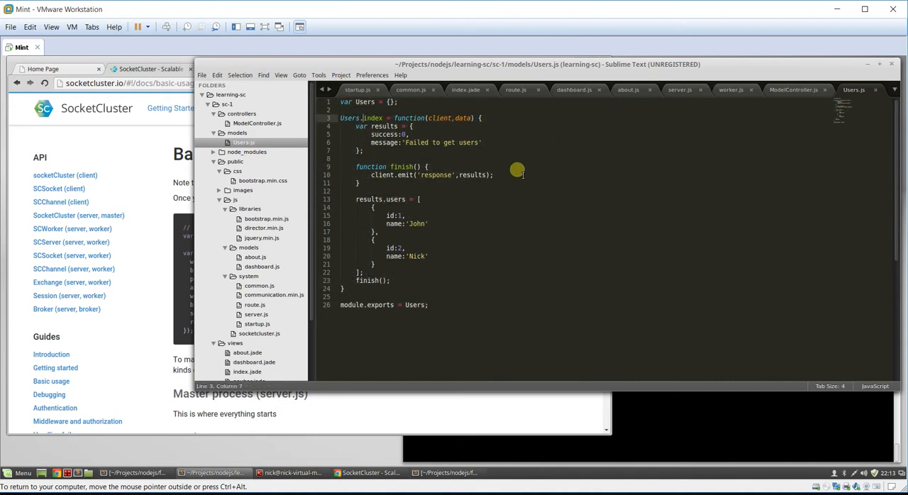
click(732, 89)
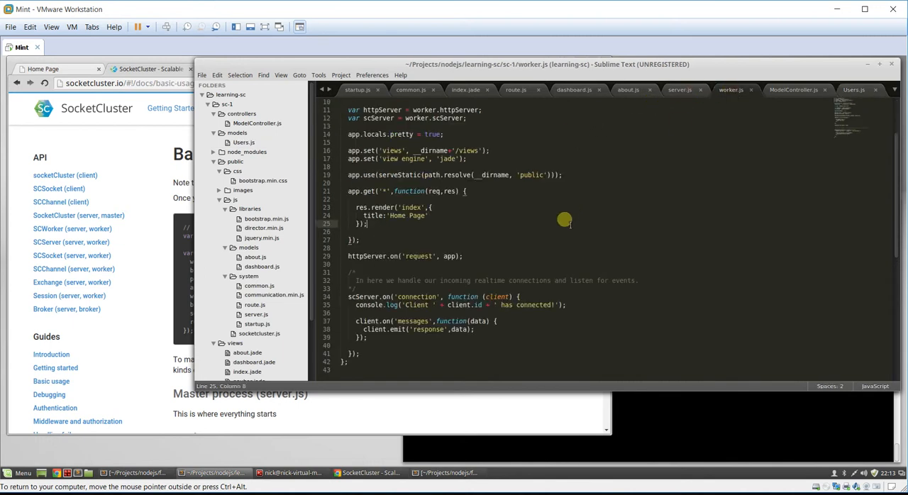
mouse_move(442, 233)
text(var)
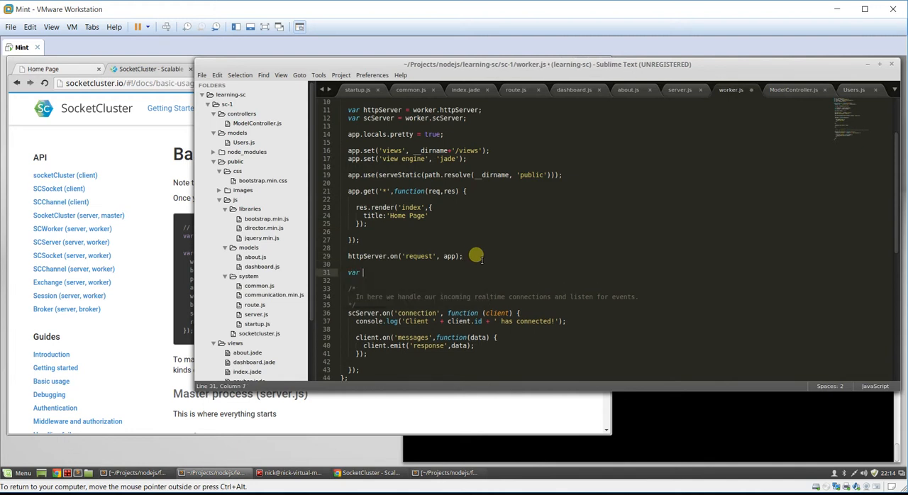
Step: Add var ModelController = require('./controllers/ModelController.js'); to worker.js
text(ModelsC)
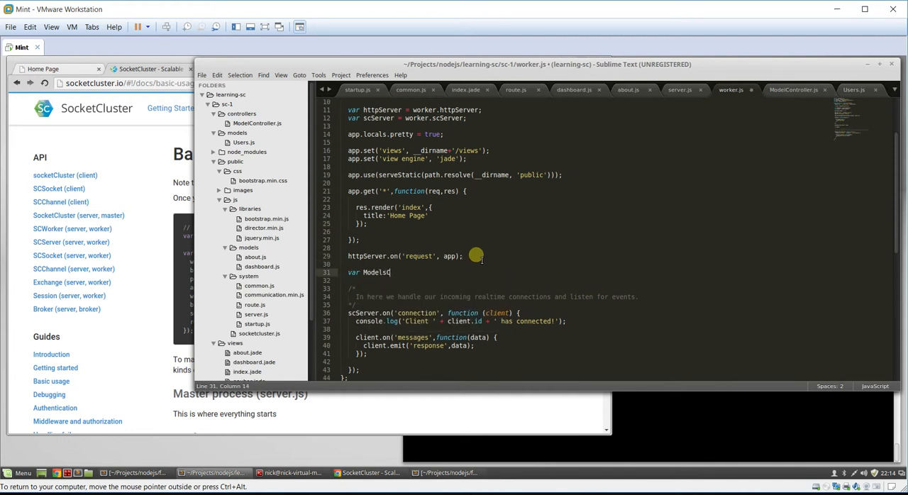
text(Control)
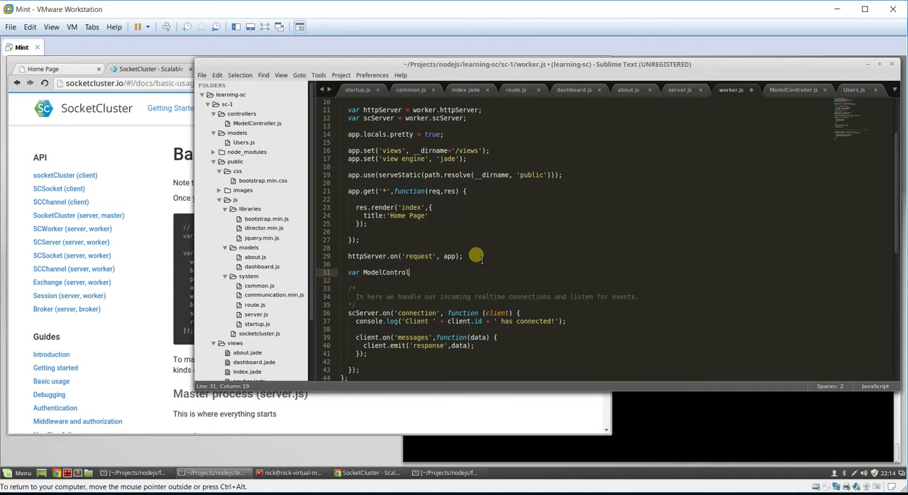
text(ler)
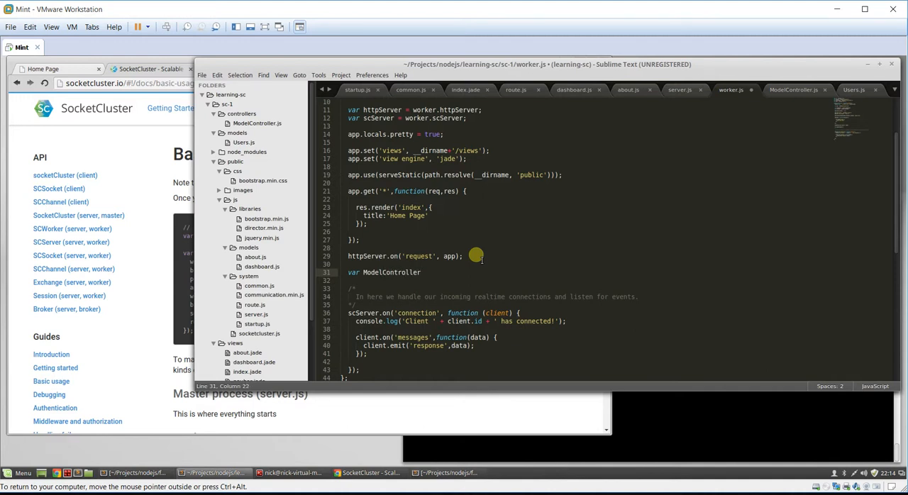
text(= require('');)
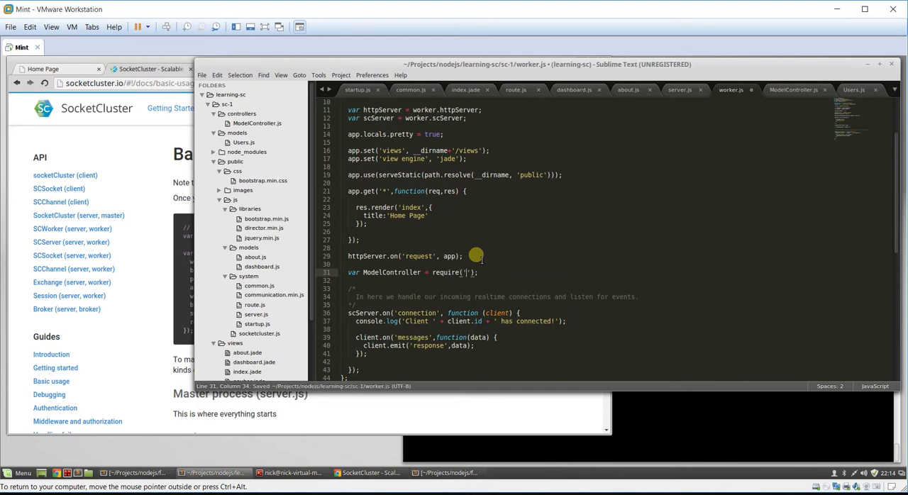
text(./ModelController)
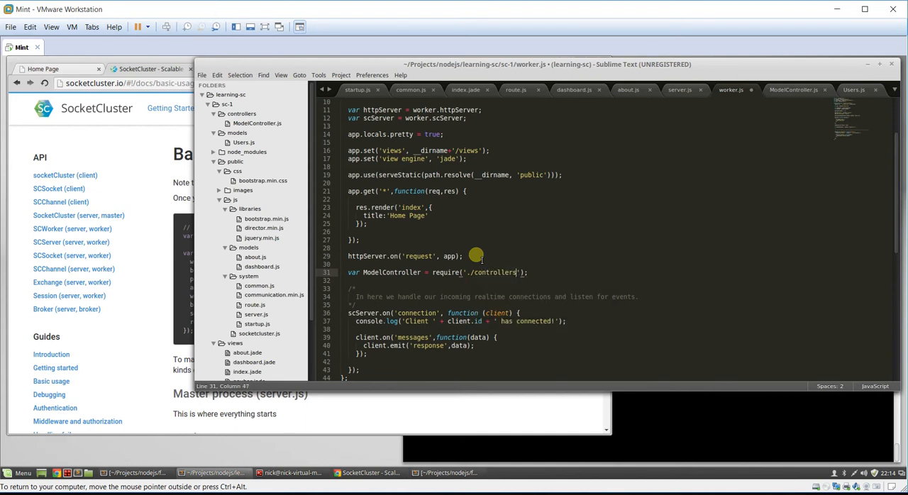
text(/Mode)
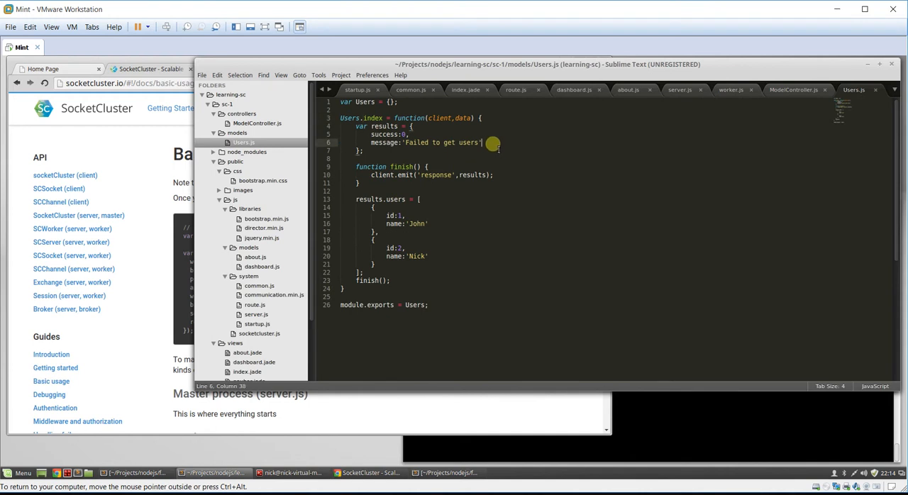
Step: Add notify:'users-index' to the Users results object, then return to worker.js
text(not)
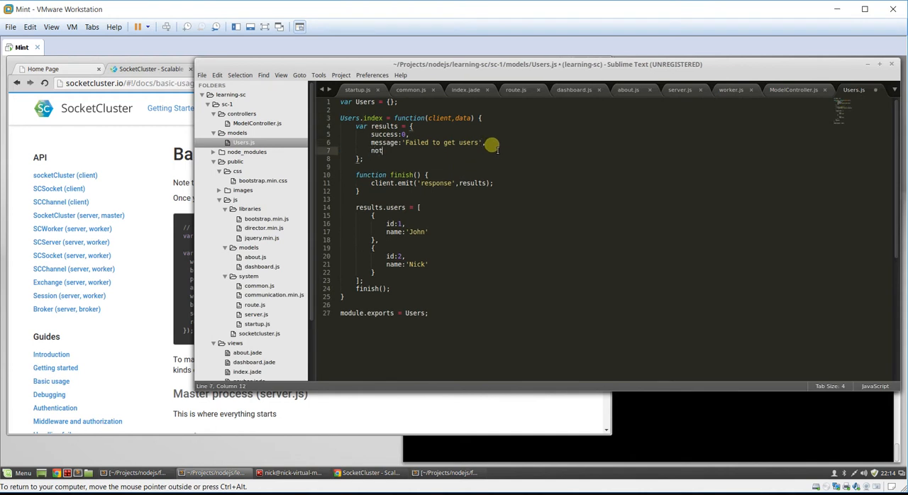
text(ify:'')
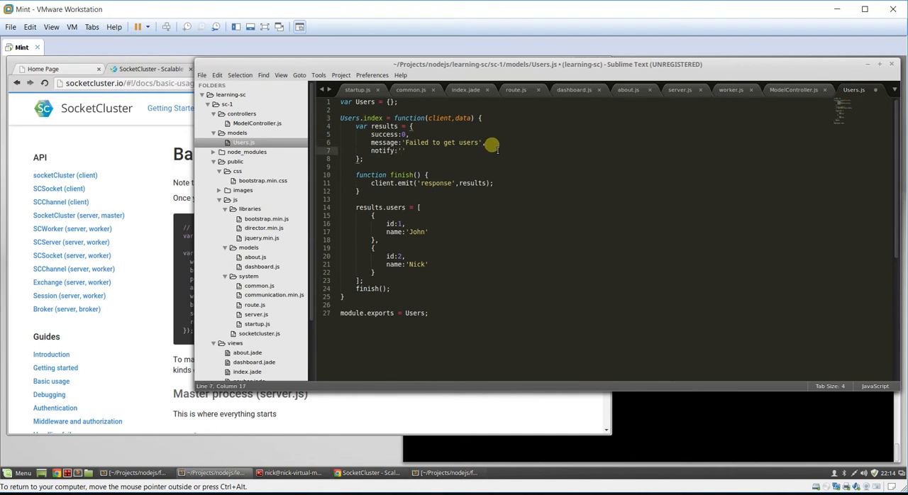
text(users-index)
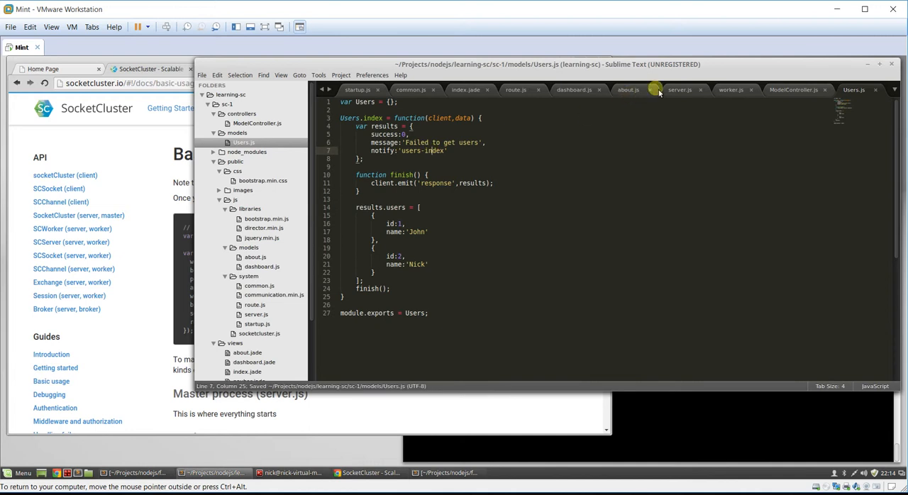
click(733, 89)
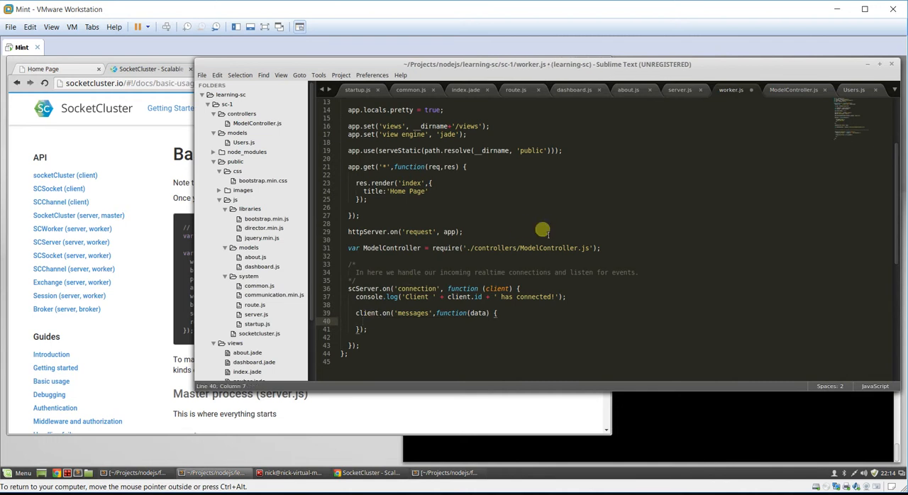
Step: Dispatch messages via ModelController[data.route][data.resource](client,data); and save worker.js
text(Md)
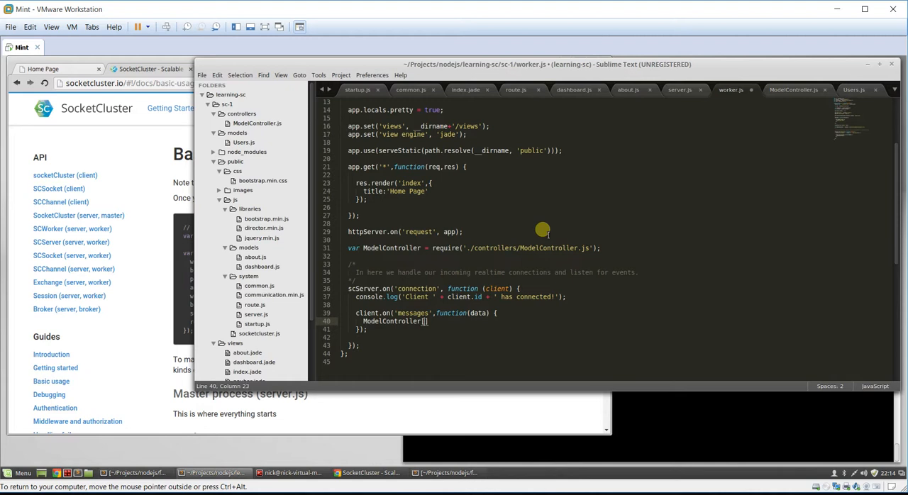
text(data.route)
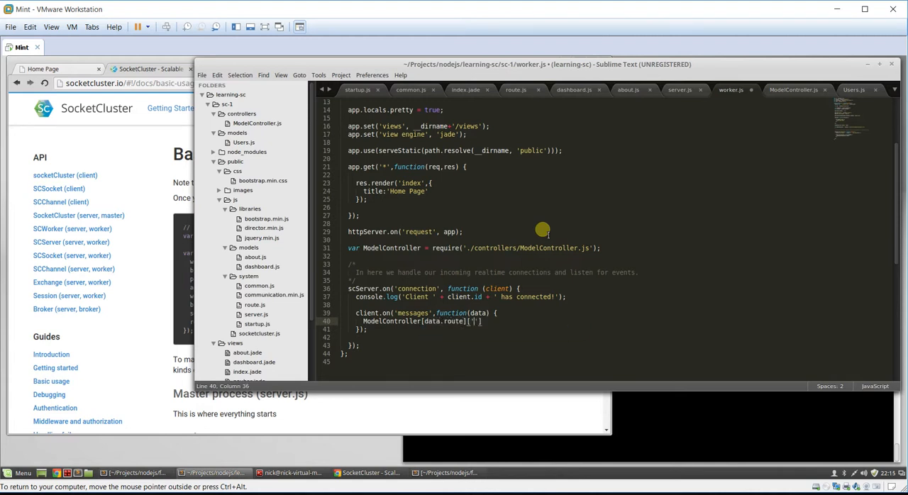
text(dat)
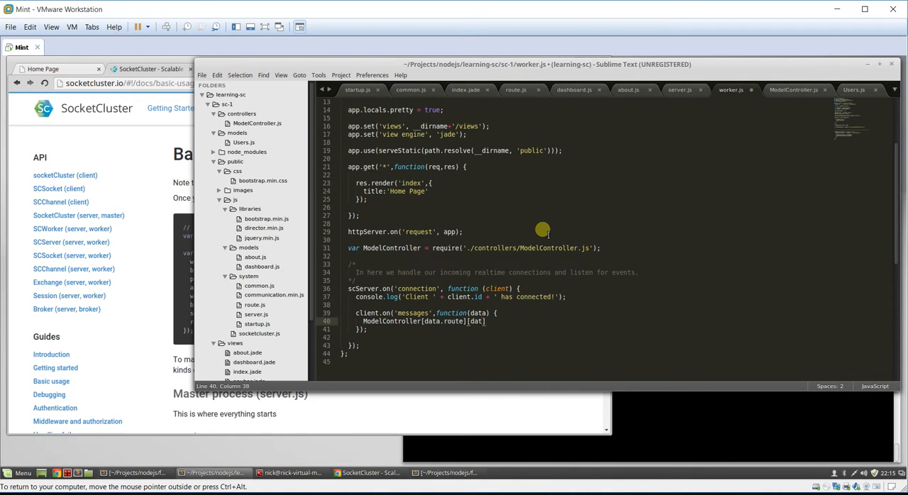
text(.resource)
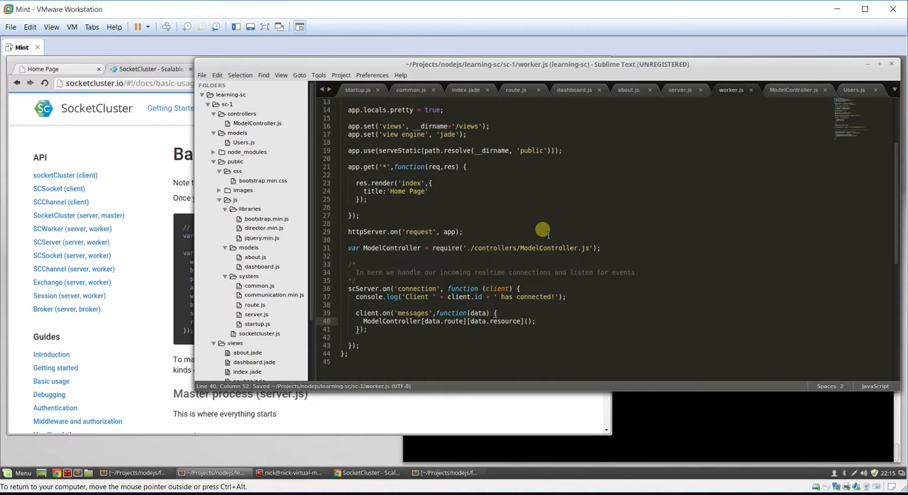
text(client,)
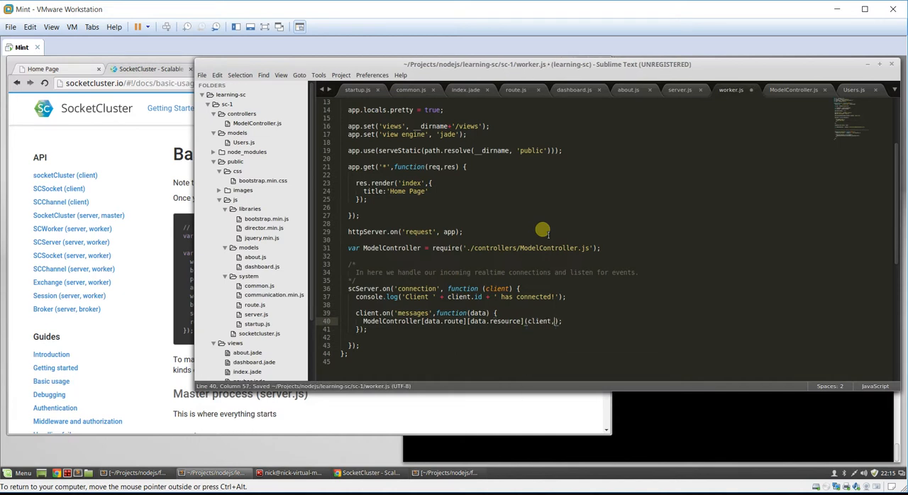
text(data)
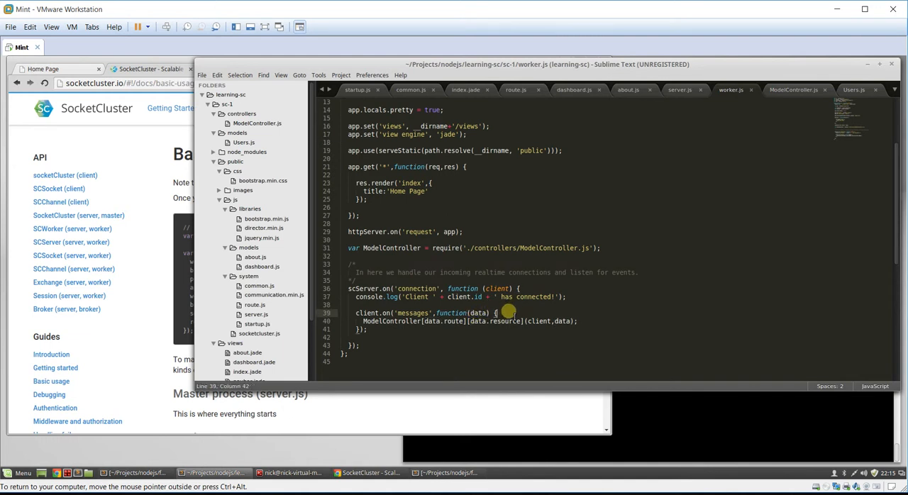
key(ctrl+s)
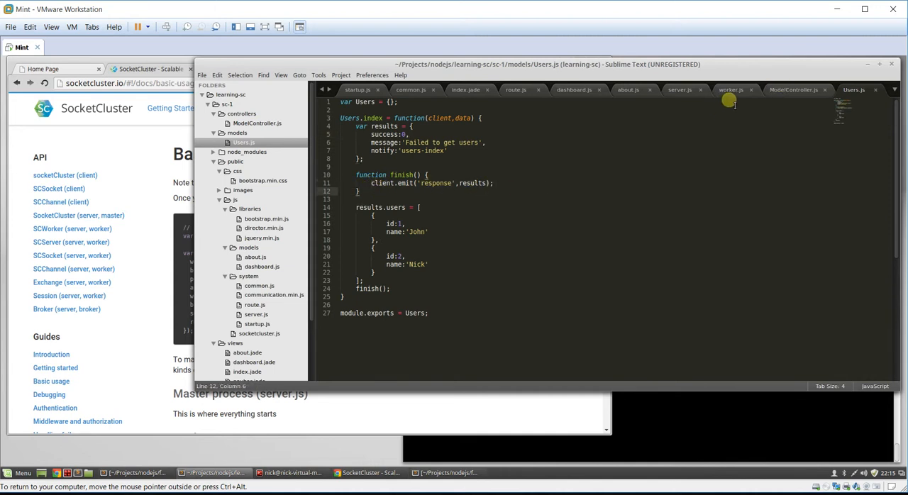
Step: Switch to the client-side server.js script in public/js/system
click(731, 90)
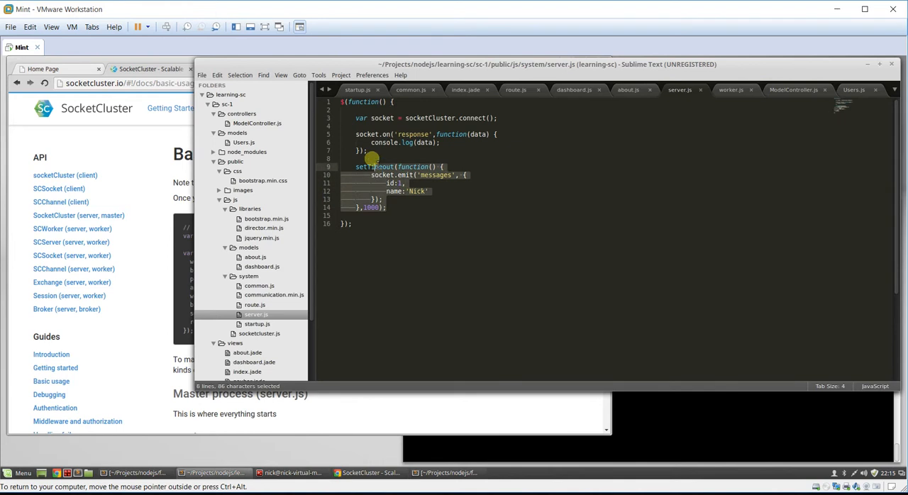
Step: Replace the timed emit with observe('server') forwarding data via socket.emit('messages', data), and save
key(Delete)
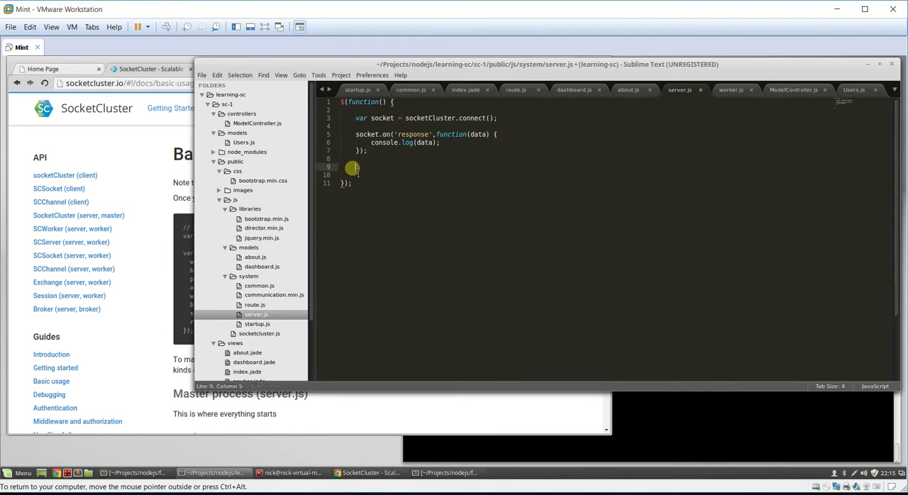
text(observe('s');)
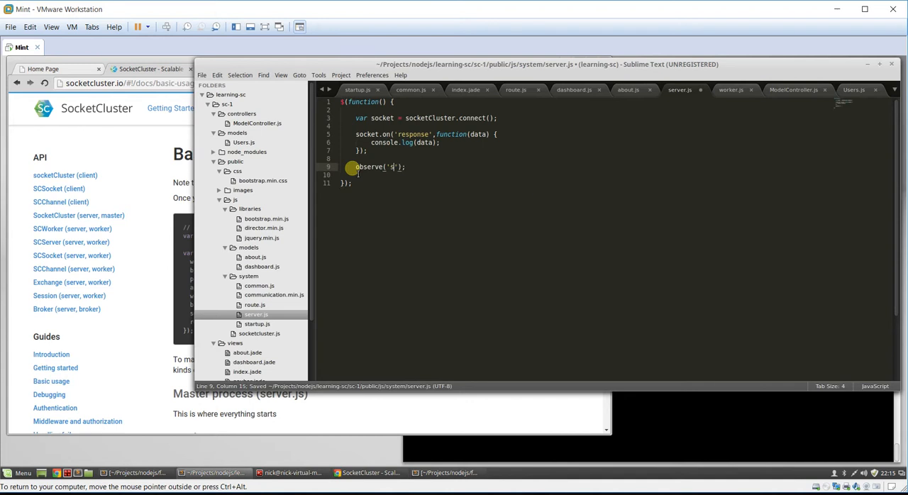
text(erver)
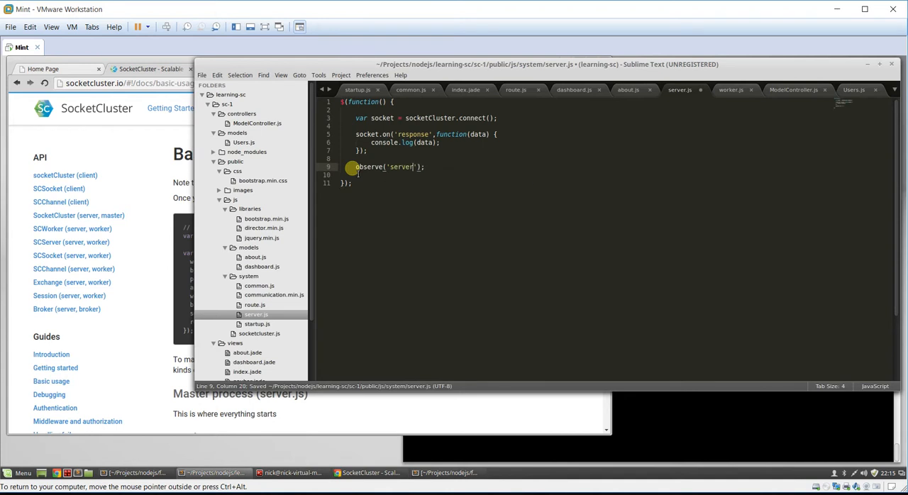
text(,)
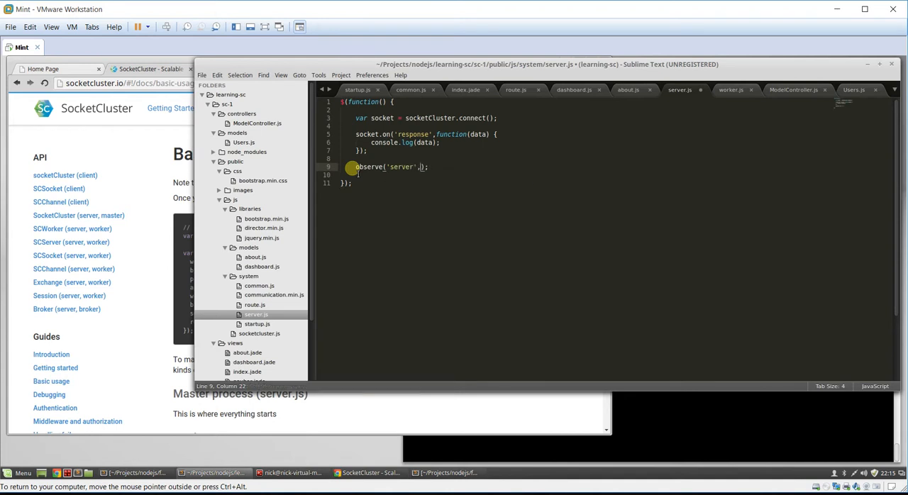
text(function(dd)
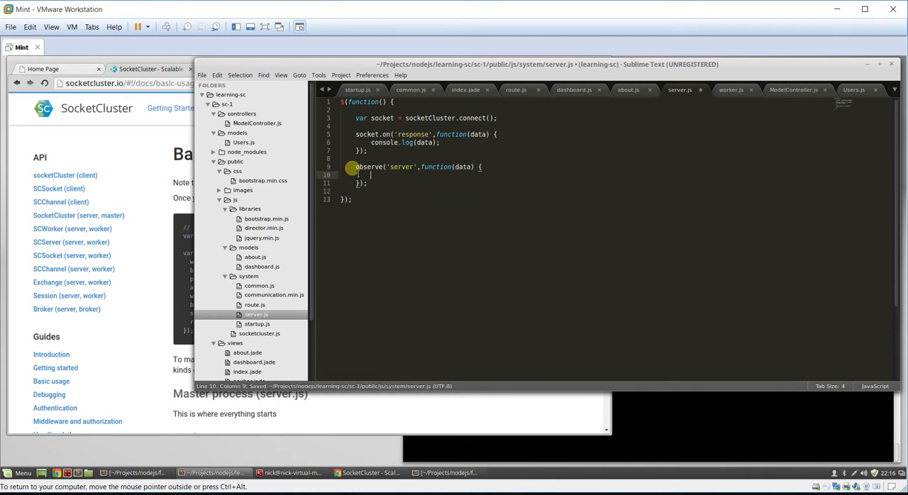
text(socket.emit();)
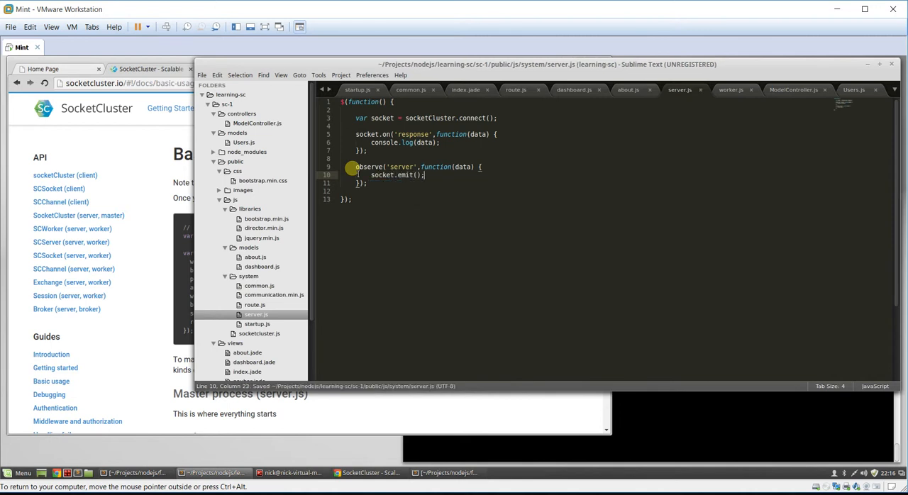
text(data)
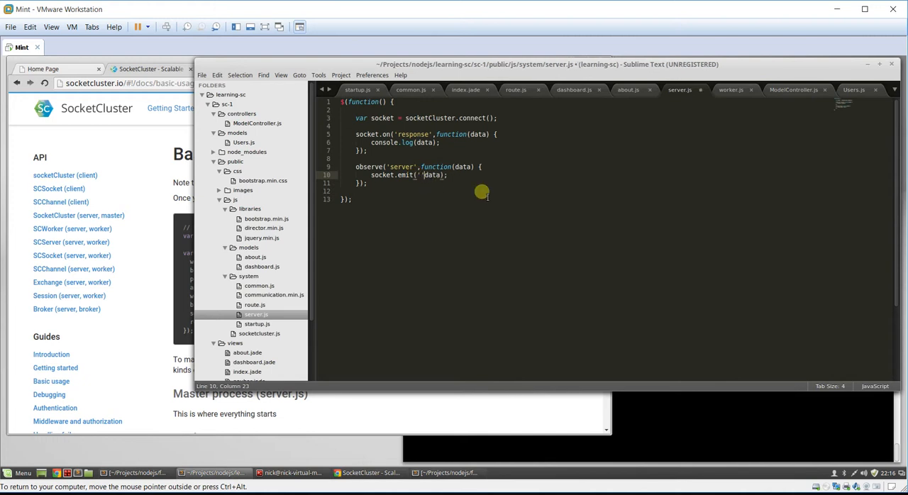
text(messages)
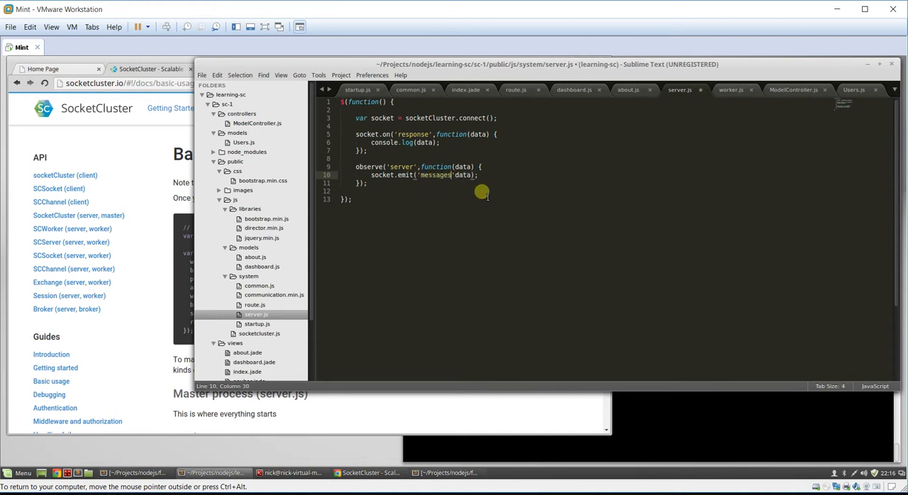
key(ctrl+s)
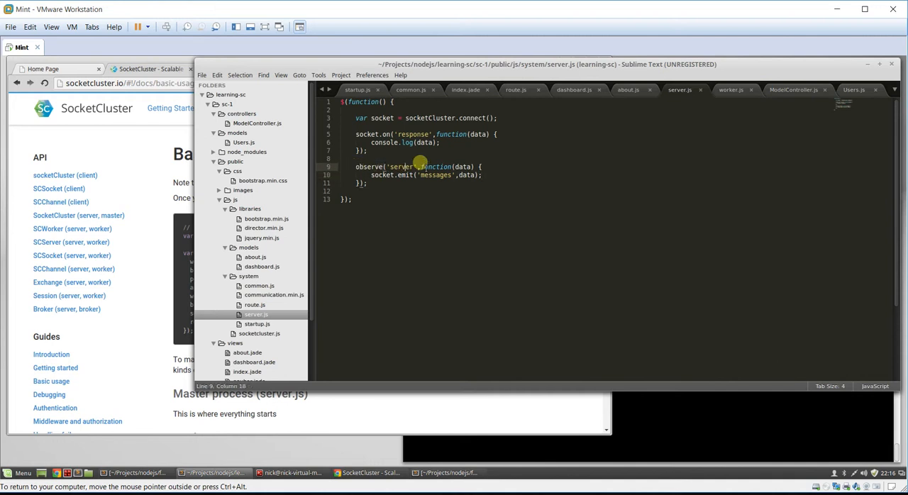
Step: Switch to worker.js to view its connection and messages handler
click(731, 90)
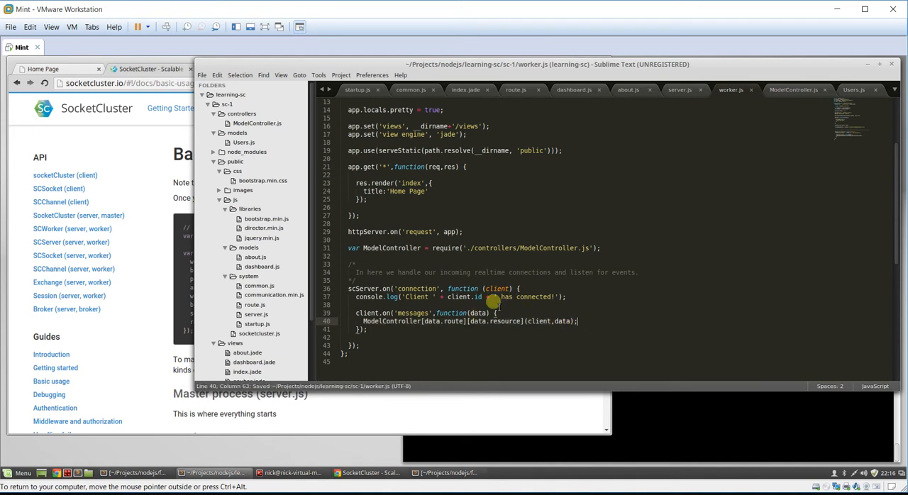
mouse_move(630, 167)
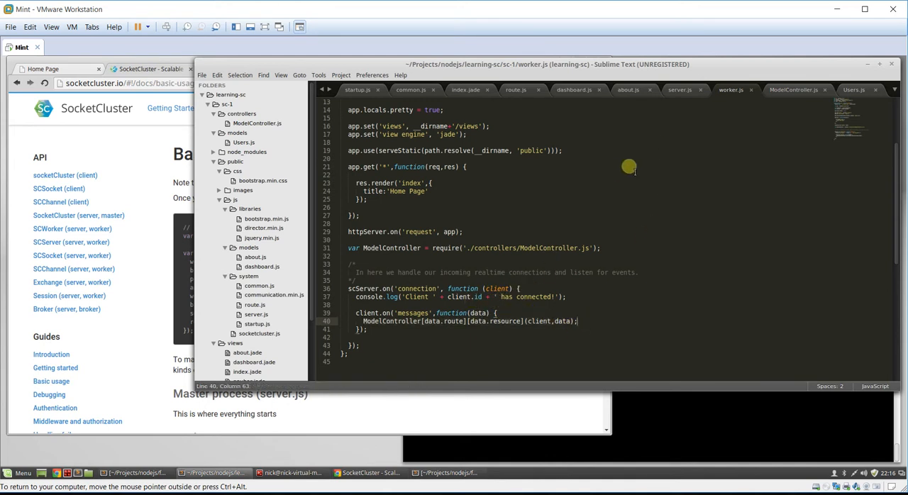
Step: Switch back to the client-side server.js with its response and server observers
click(679, 89)
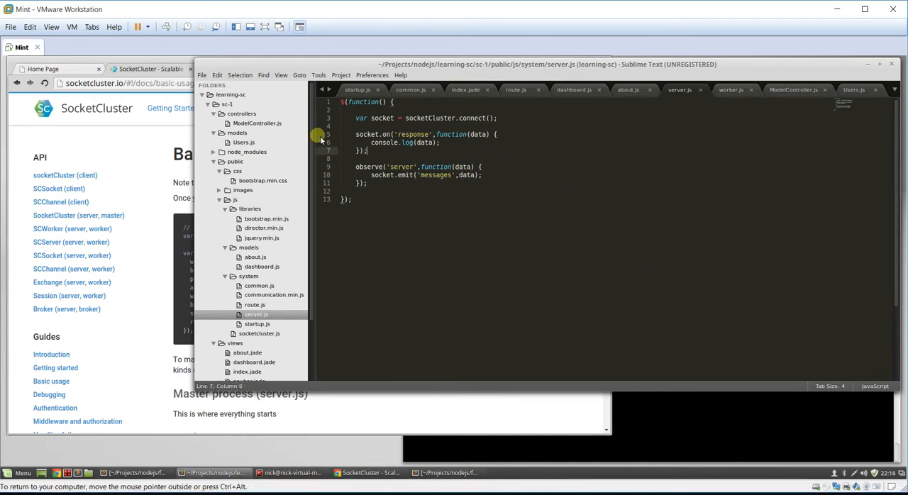
mouse_move(609, 97)
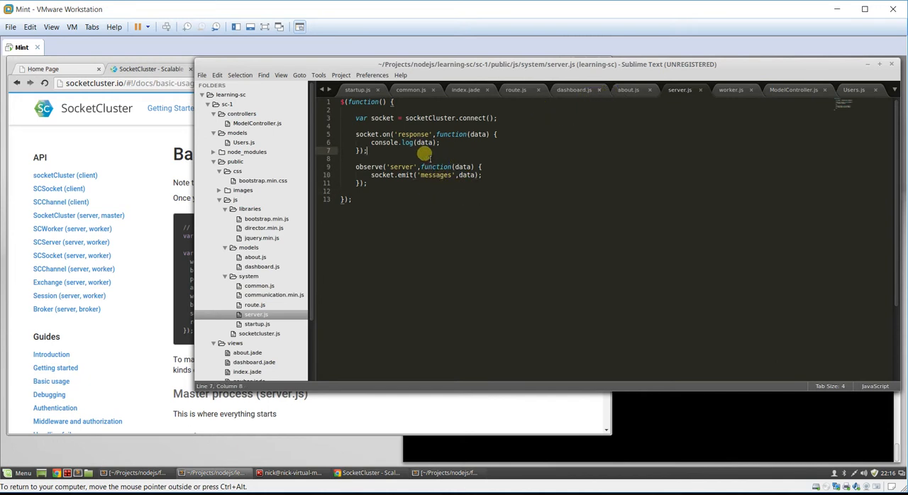
Step: Replace console.log(data) in the response handler with notify(data.notify, data), checking Users.js in passing
drag(372, 142, 446, 142)
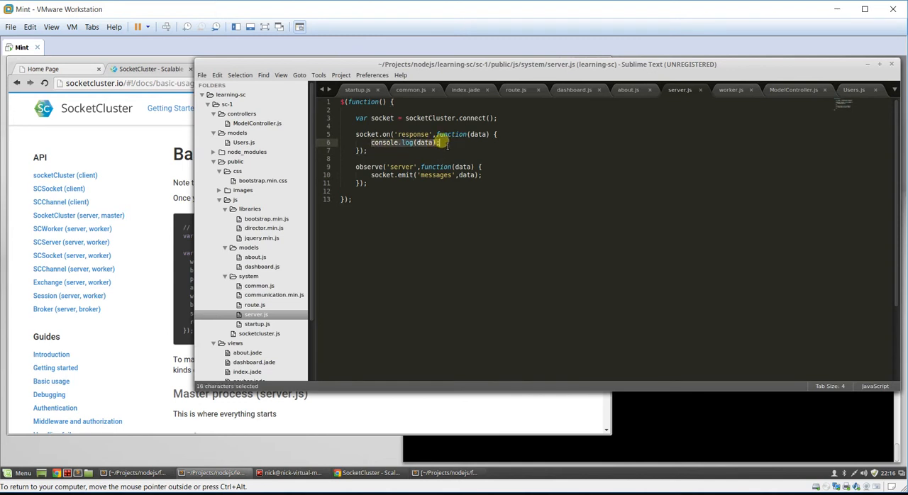
text(notify())
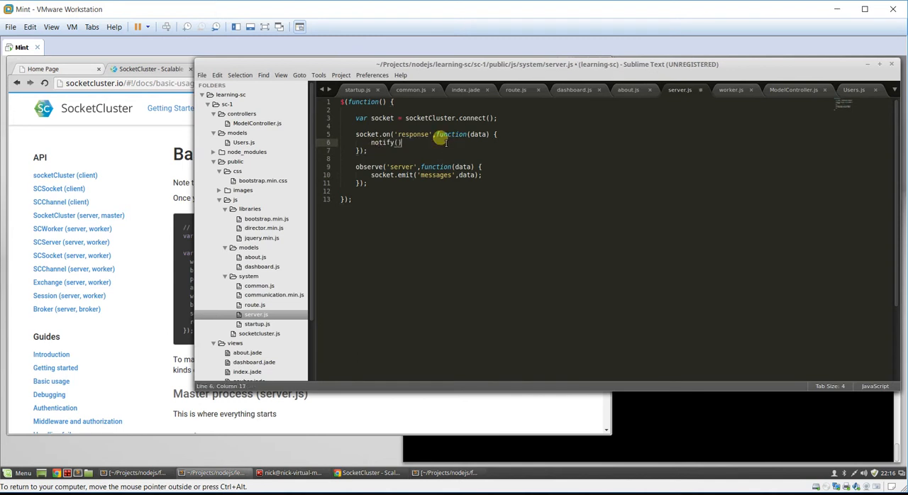
text(data)
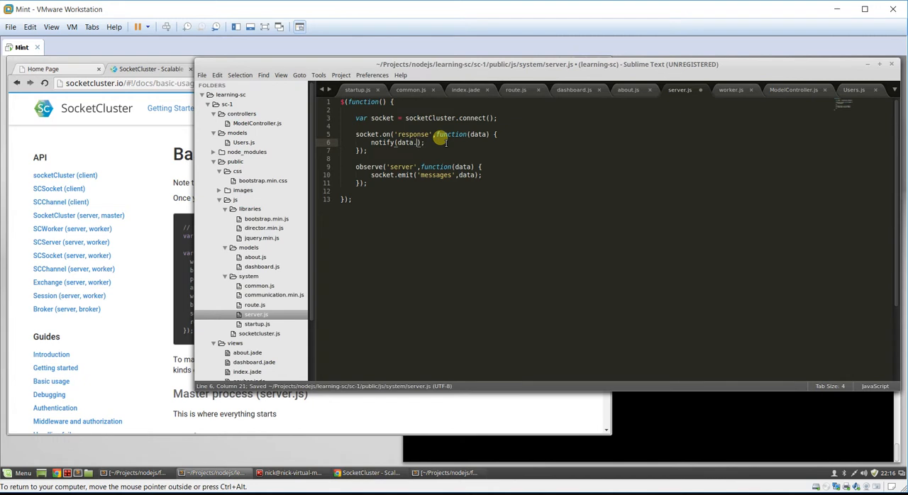
text(.notify,data)
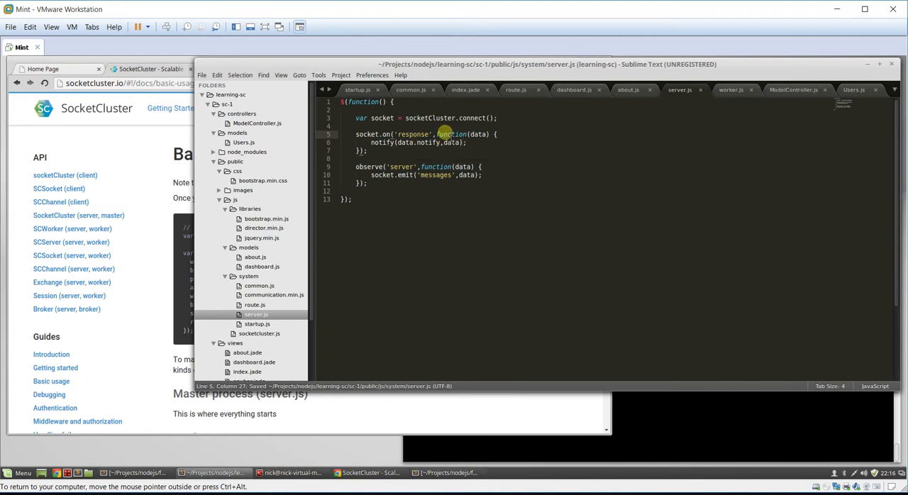
click(855, 90)
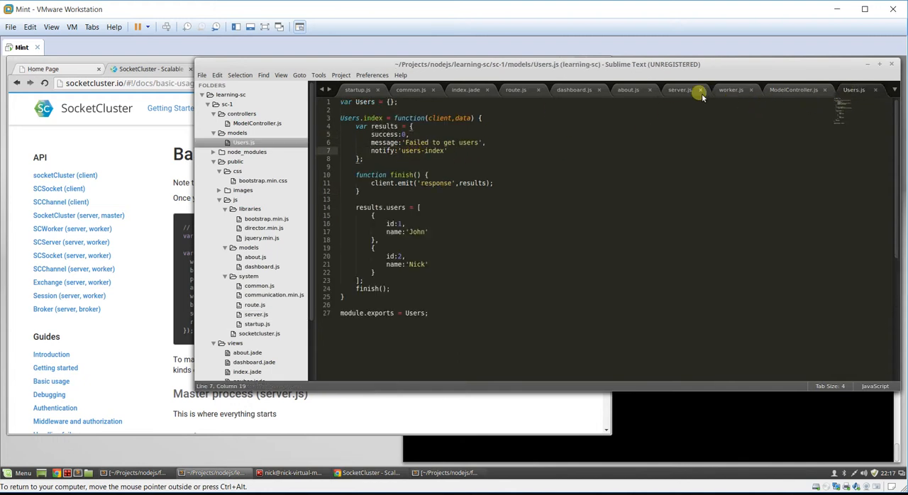
click(680, 90)
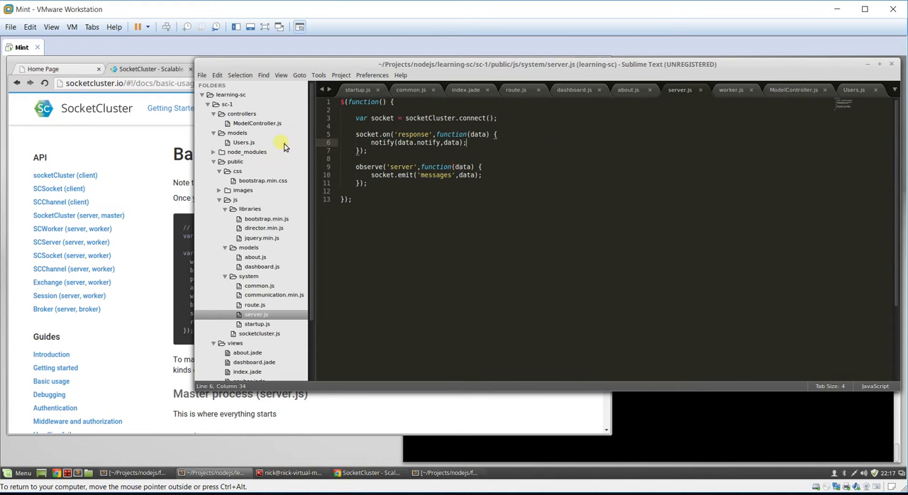
Step: Save the new file as users.js in public/js/models
scroll(down, 3)
text(us)
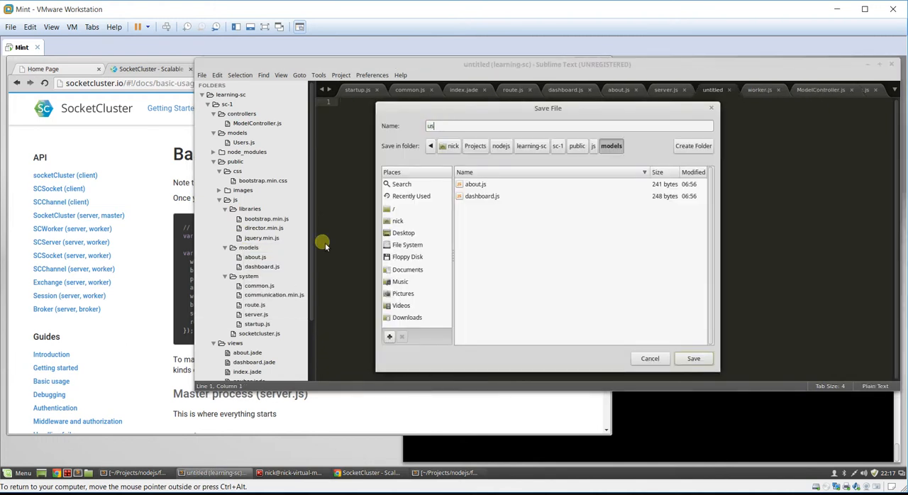
click(692, 358)
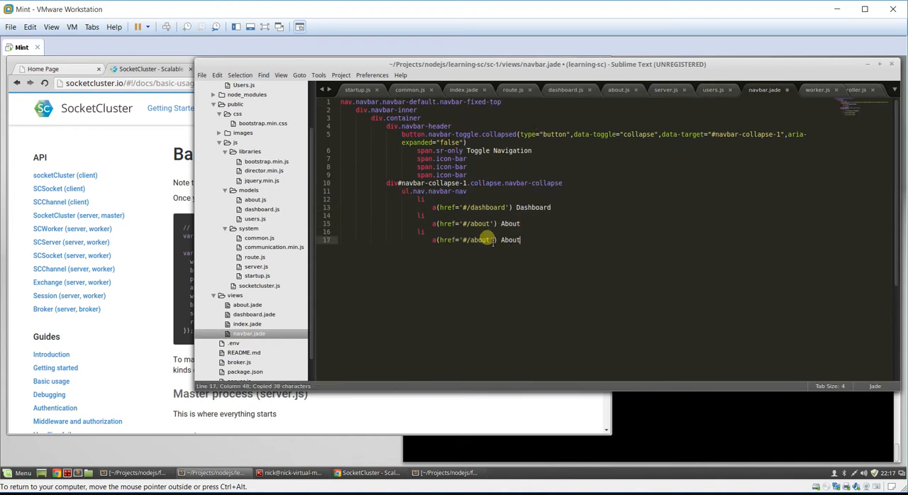
Step: Change the duplicated About li to href '#/users' with label Users
text(users)
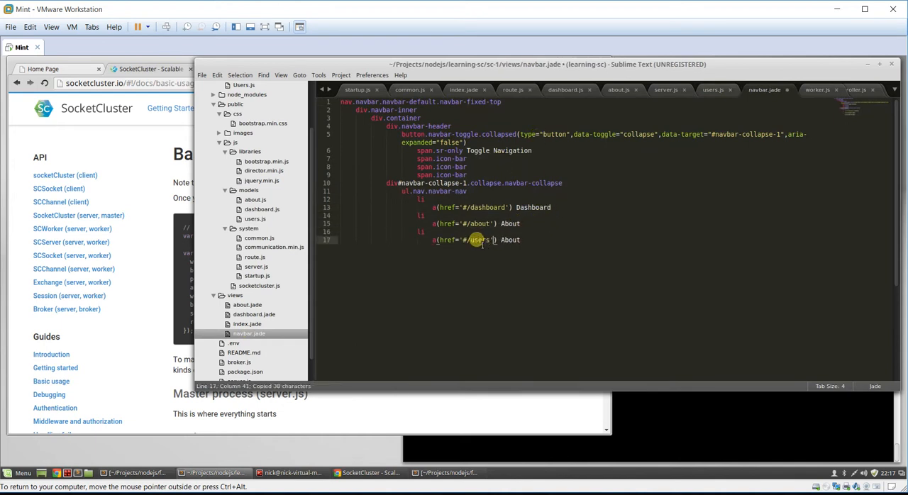
text(User)
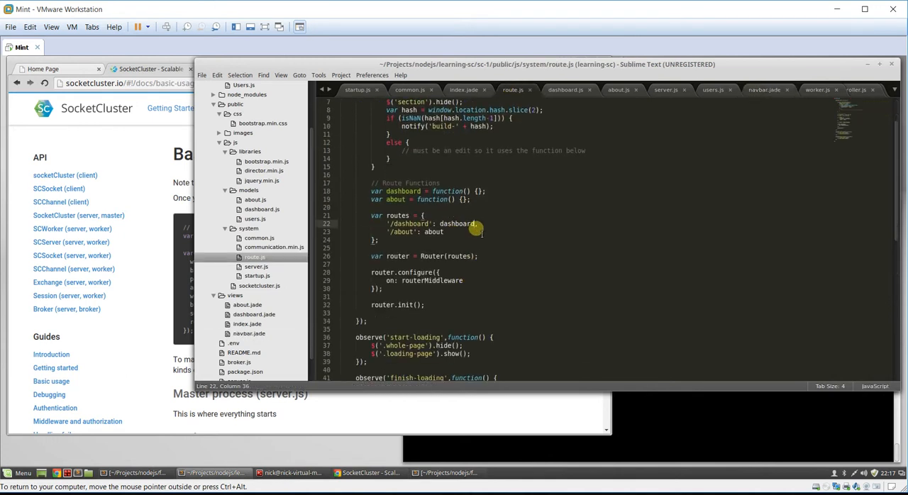
Step: Duplicate the '/about' route entry as '/users': users alongside an empty users function
drag(482, 224, 386, 232)
text(,)
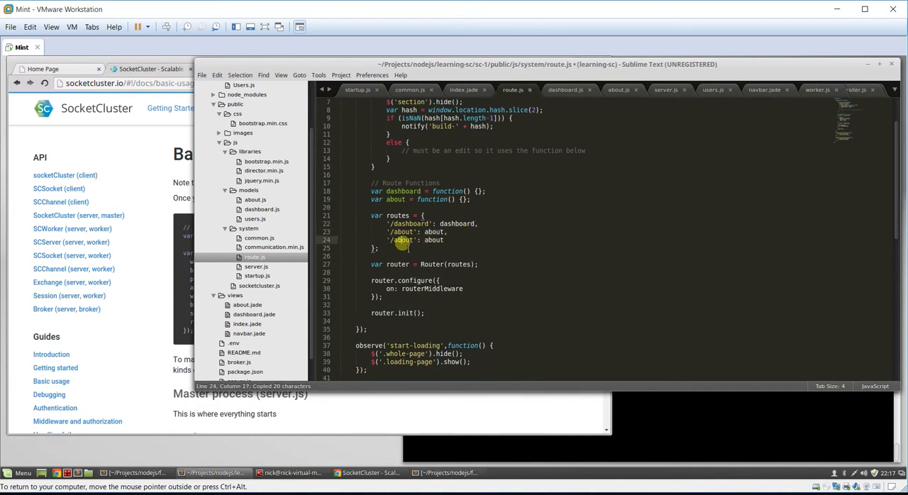
text(users = function() {};)
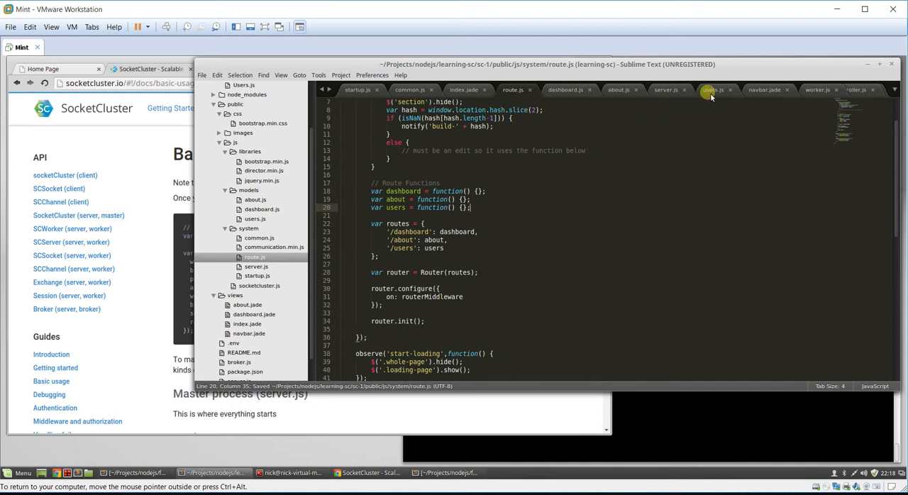
click(712, 89)
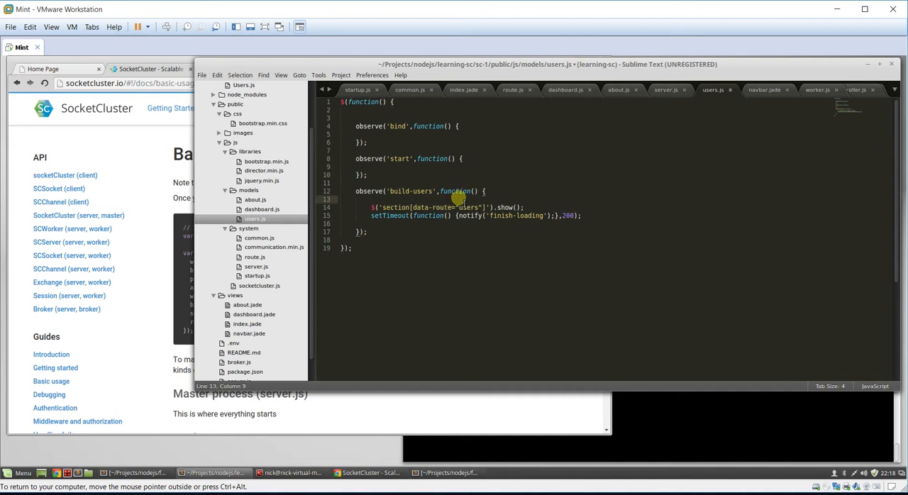
Step: In build-users, add notify('server', {route: 'Users', resource: 'index'})
text(notify())
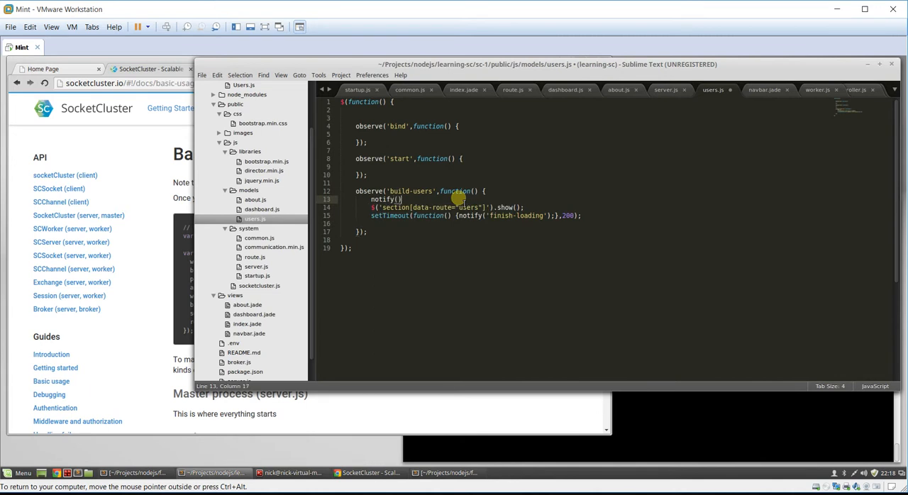
key(ctrl+s)
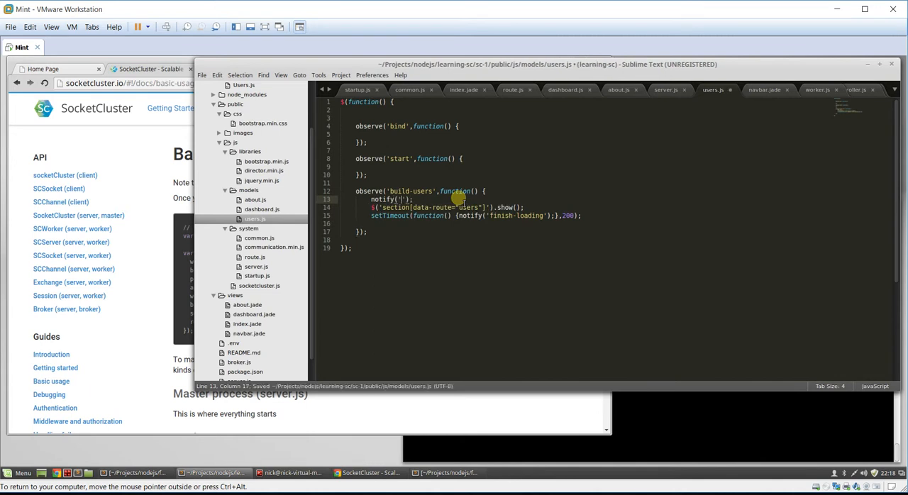
text(serve)
text(route:'Users',)
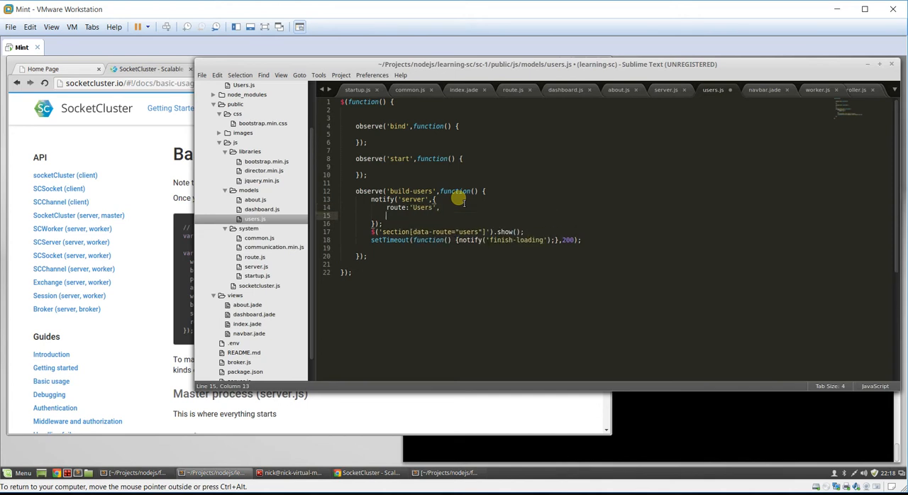
text(resource:'index)
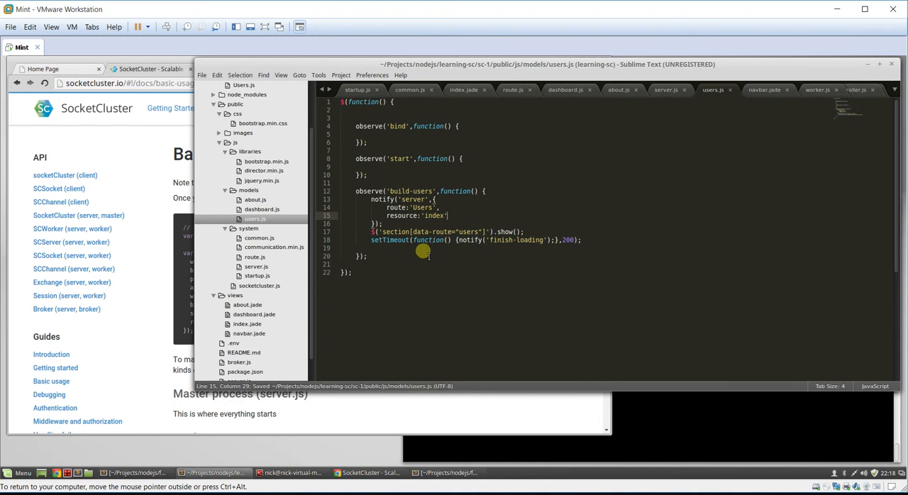
Step: Begin an observe('users-index', function(){}) observer below the notify call
text(observ)
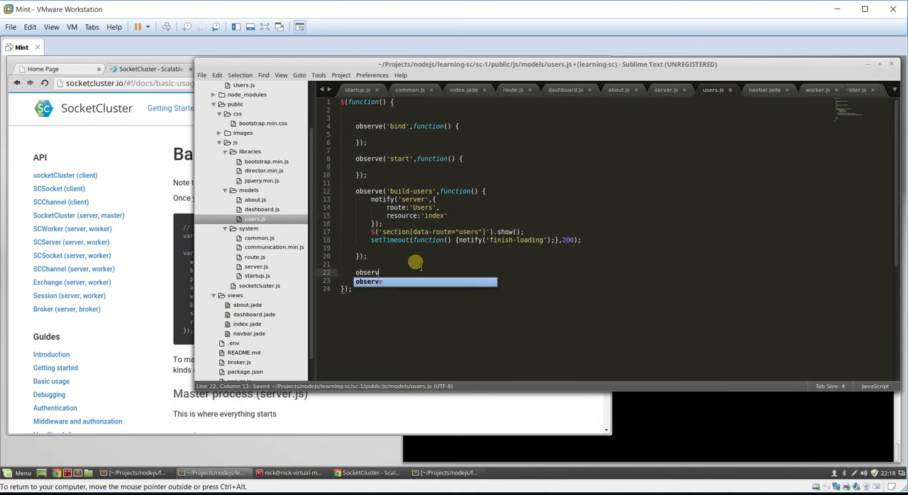
key(Tab)
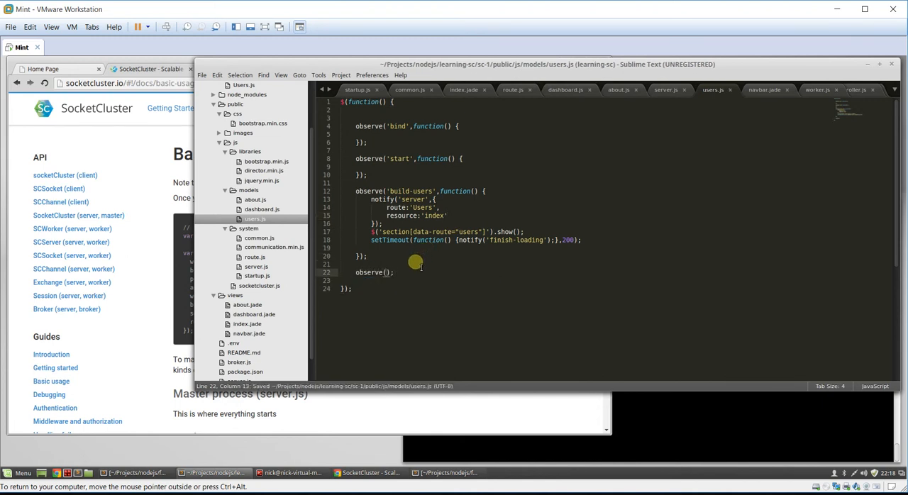
text('user')
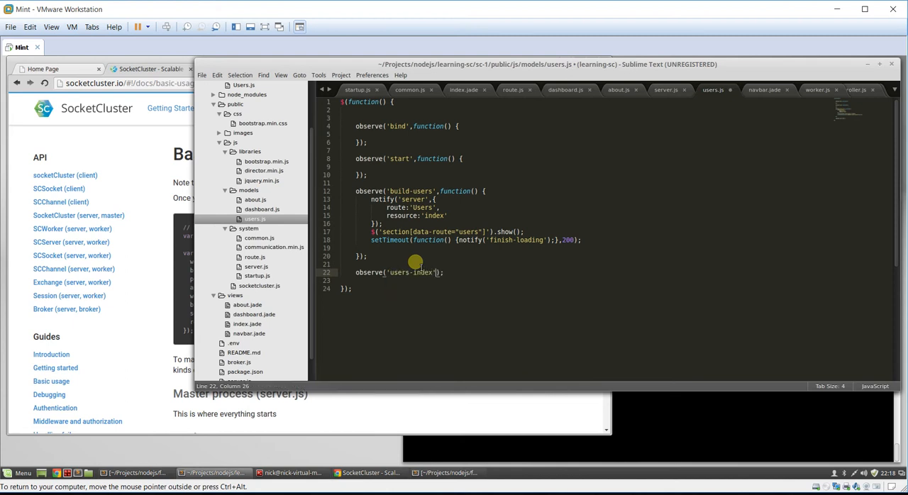
text(,function())
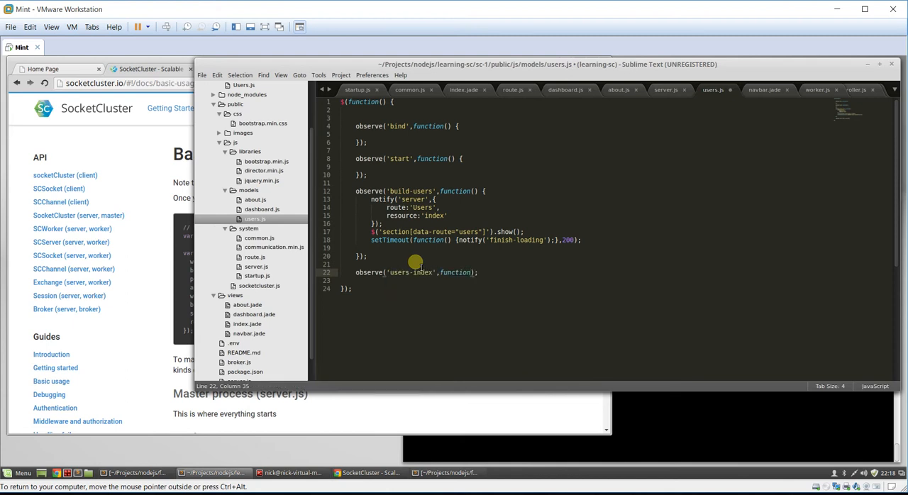